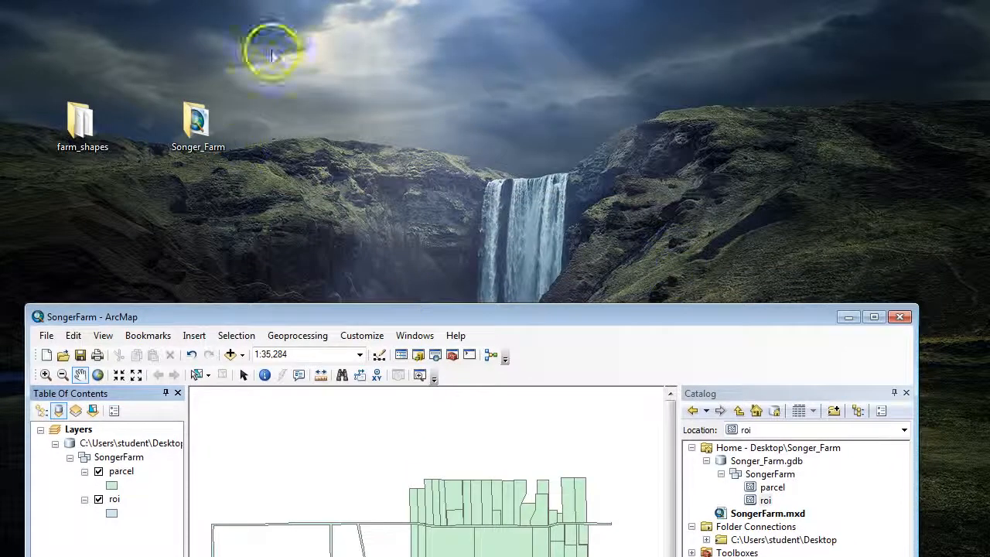
mouse_move(99, 188)
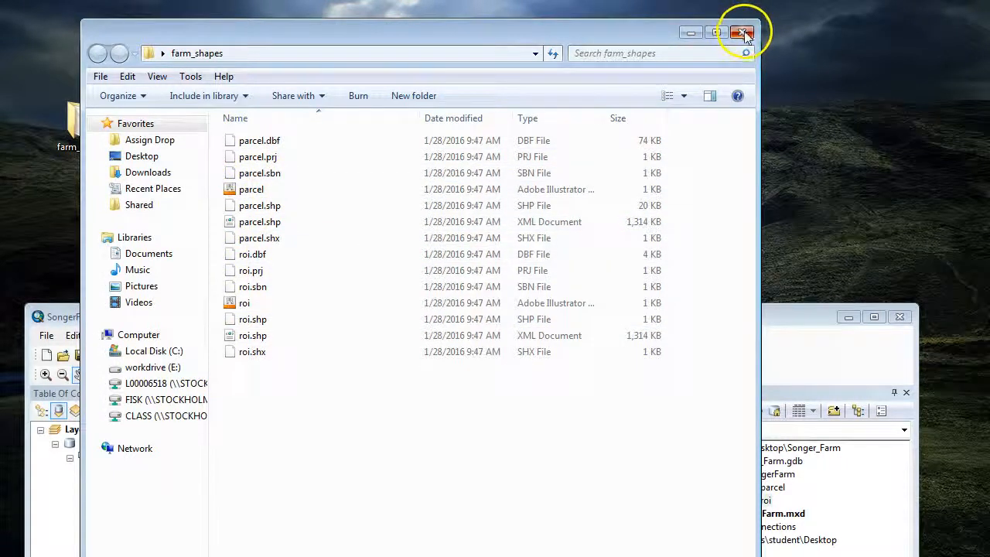
Close the farm_shapes window, browse parcel.shp and roi.shp, then collapse farm_shapes and Songer_Farm.gdb
click(741, 33)
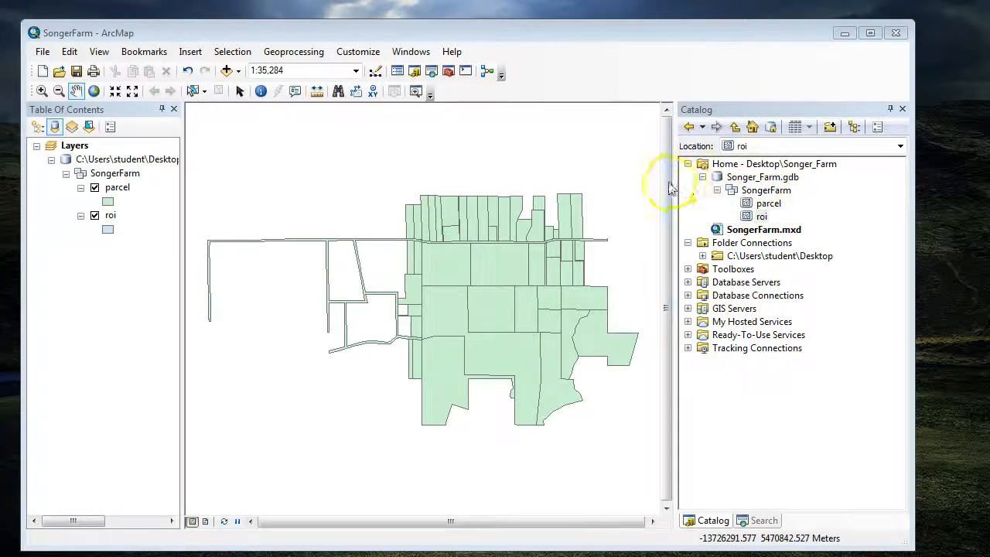
mouse_move(719, 267)
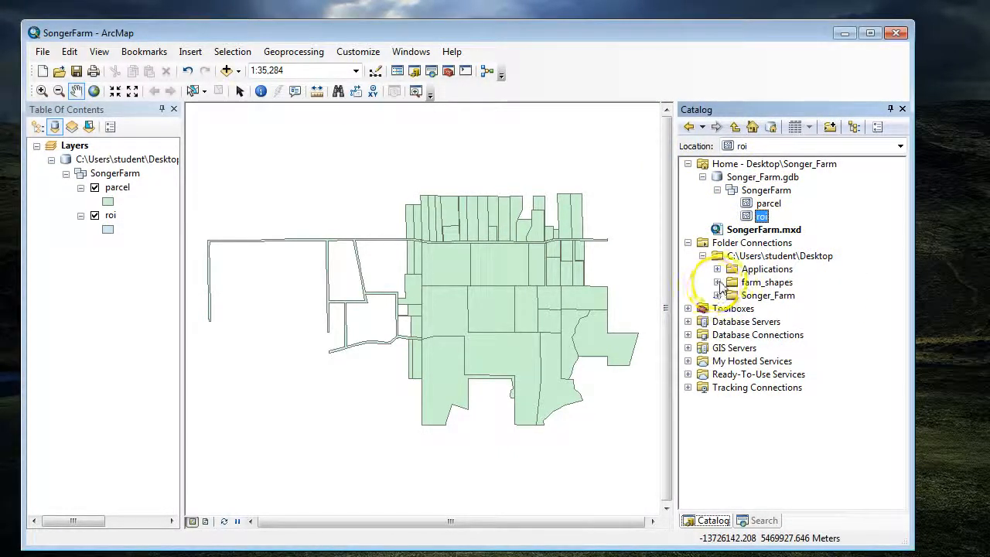
click(716, 281)
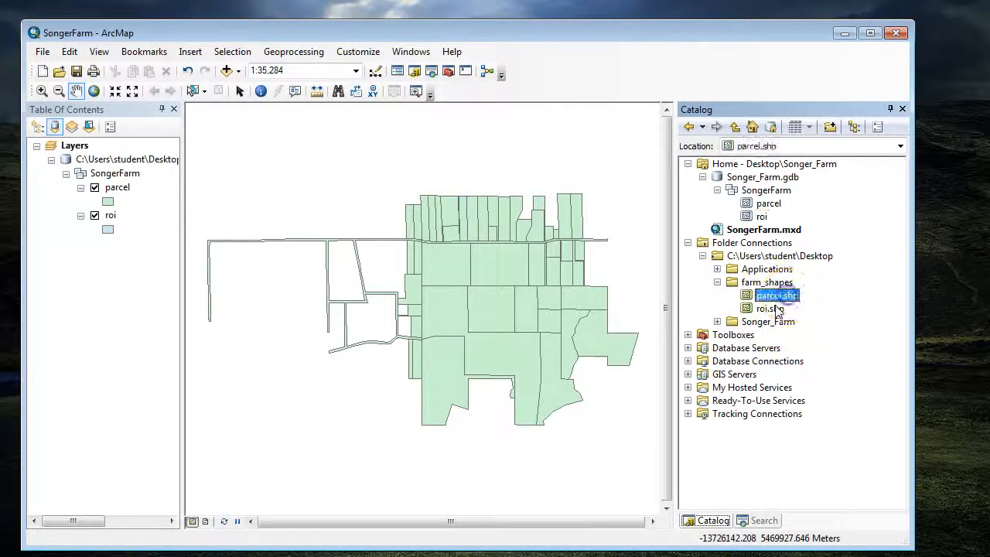
click(769, 307)
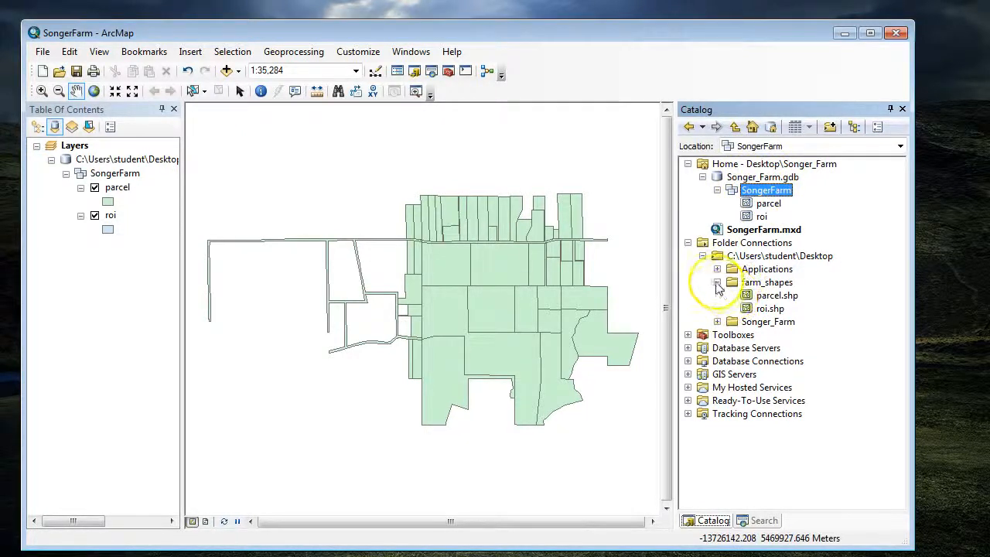
click(716, 281)
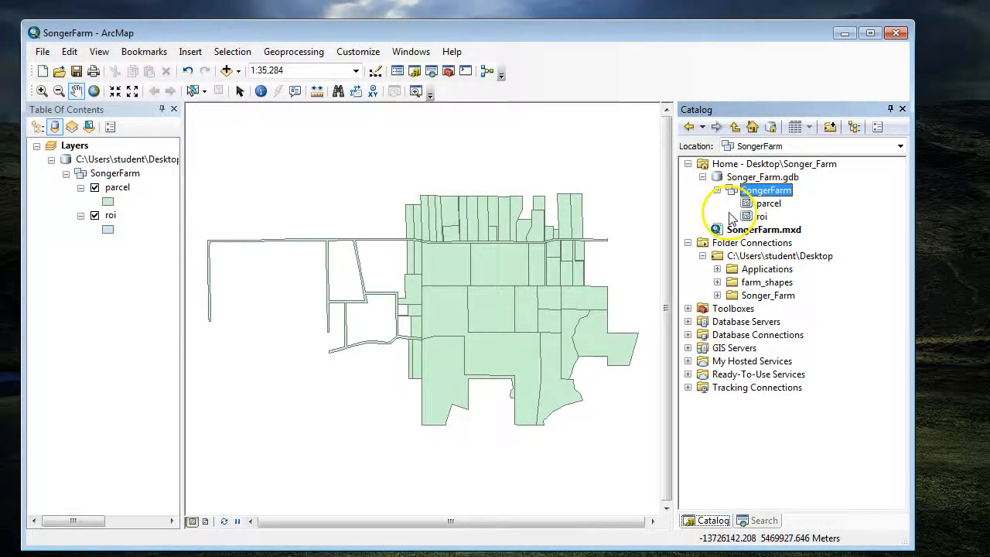
click(765, 189)
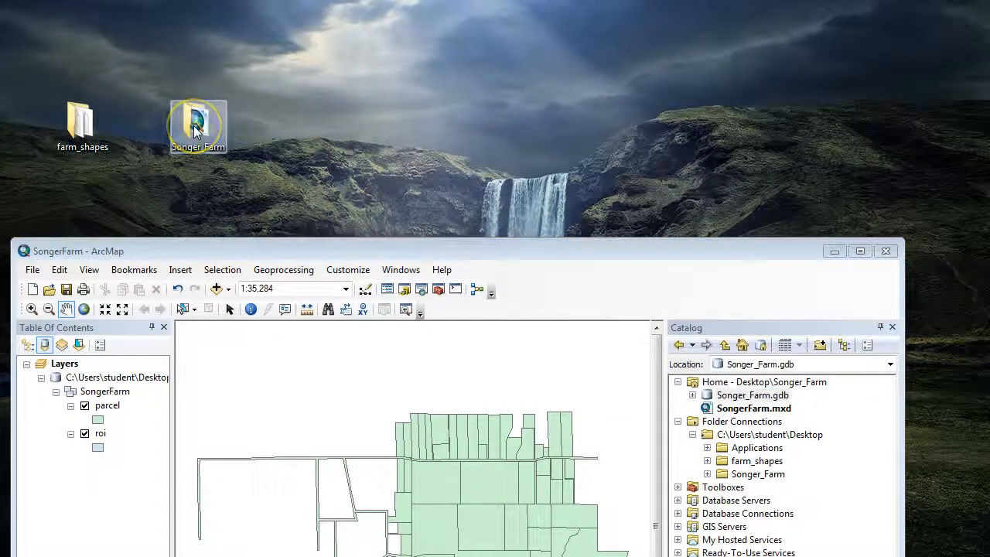
double_click(197, 119)
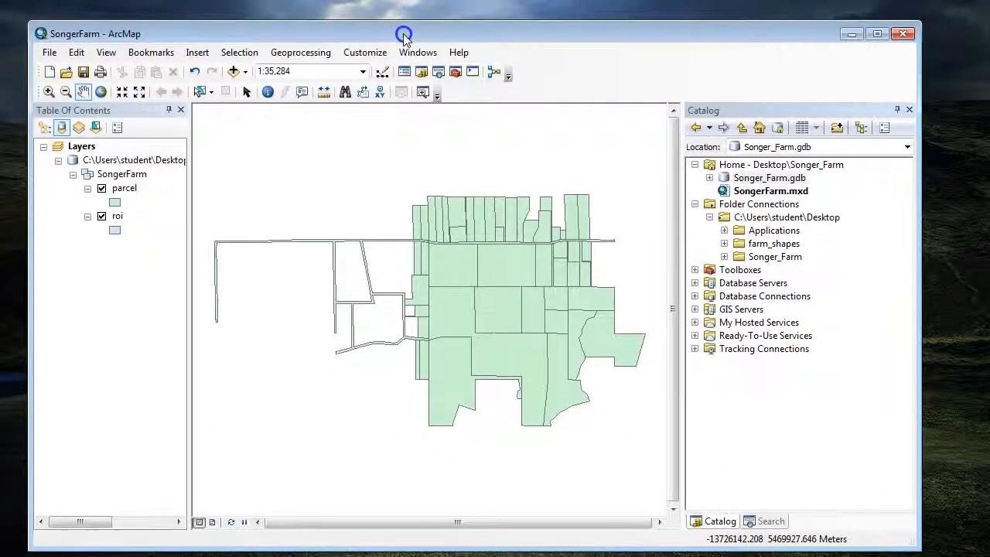
Turn on 'Store relative pathnames to data sources' in Map Document Properties
click(49, 52)
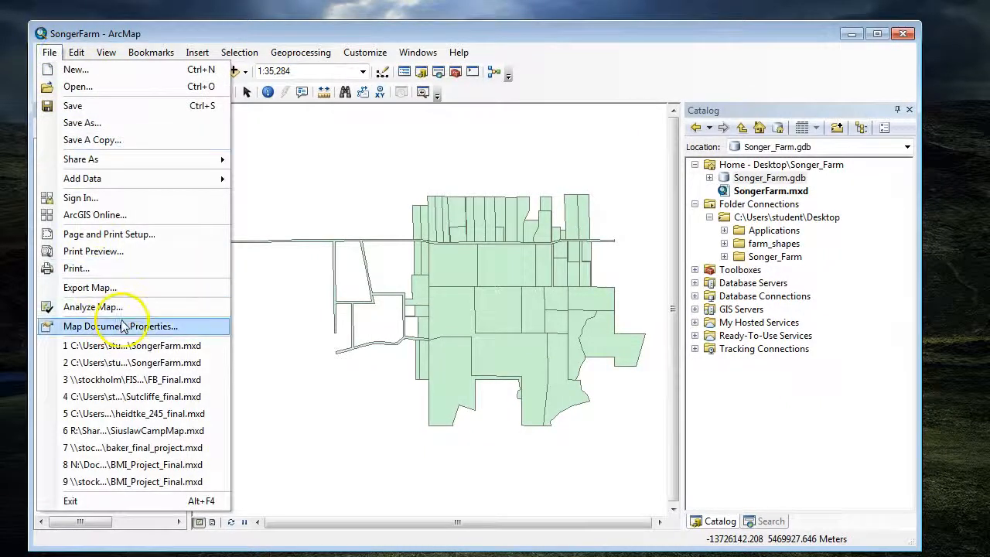
click(119, 325)
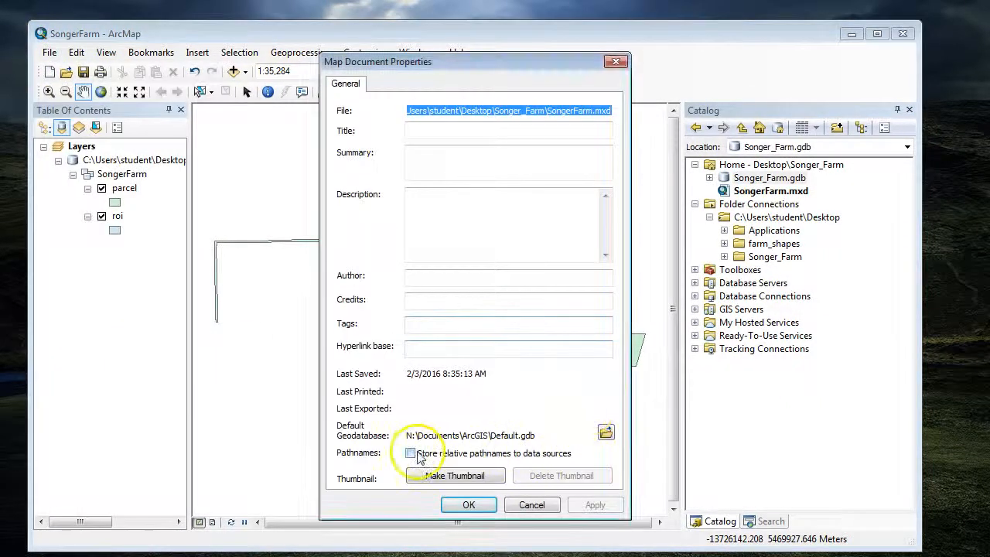
click(411, 452)
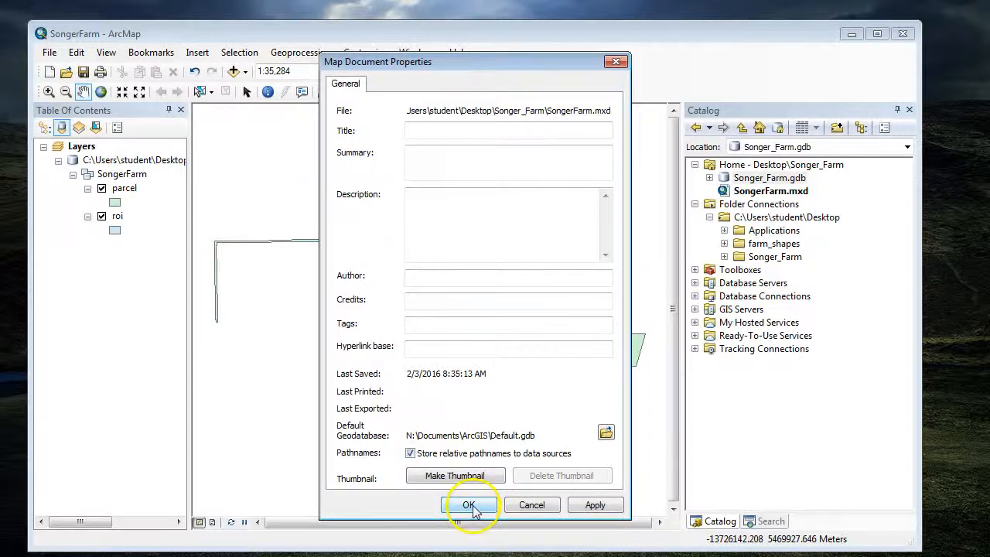
click(468, 504)
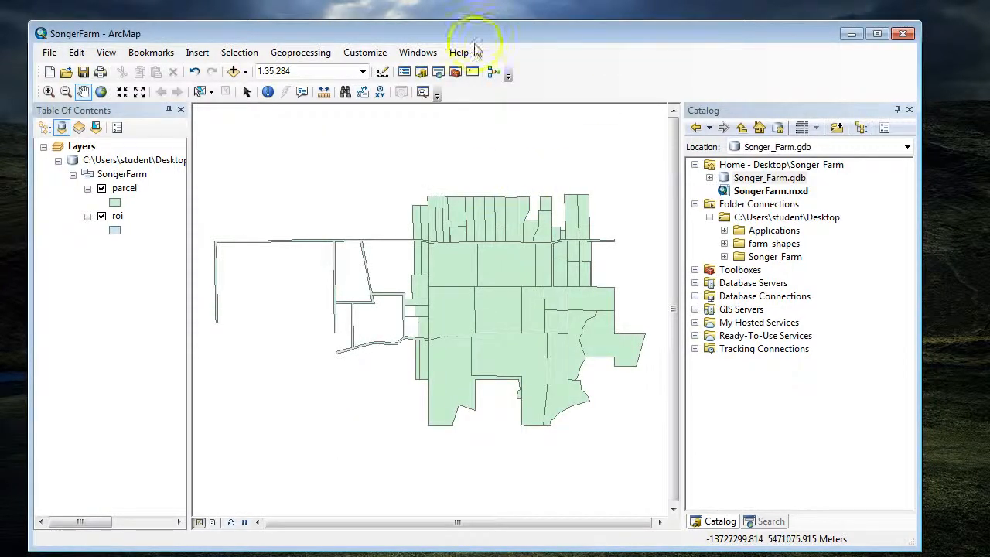
click(418, 51)
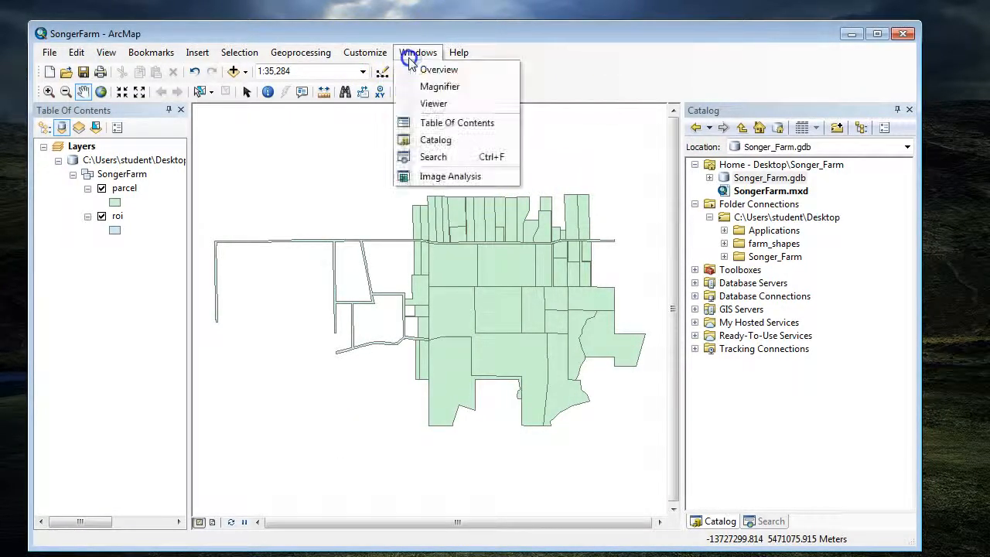
click(364, 51)
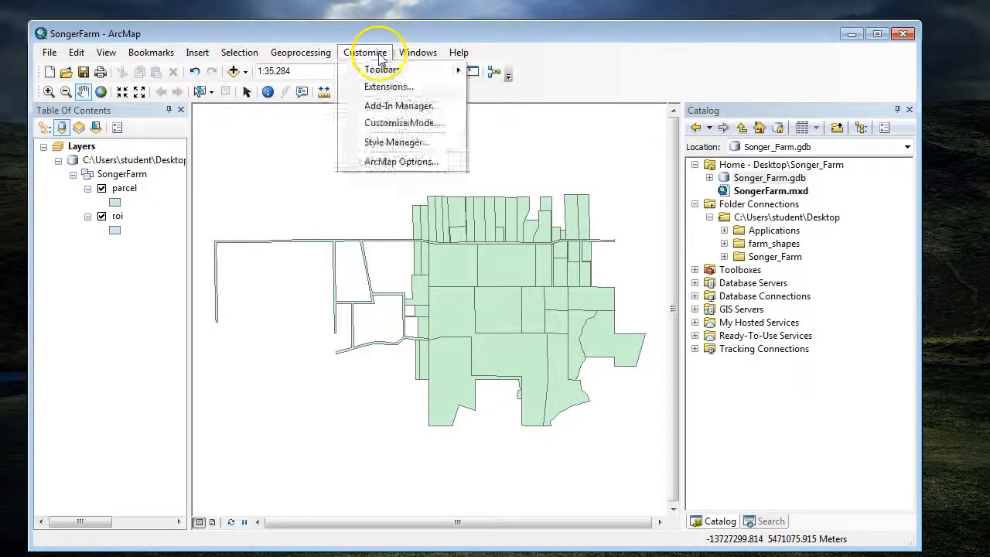
click(365, 52)
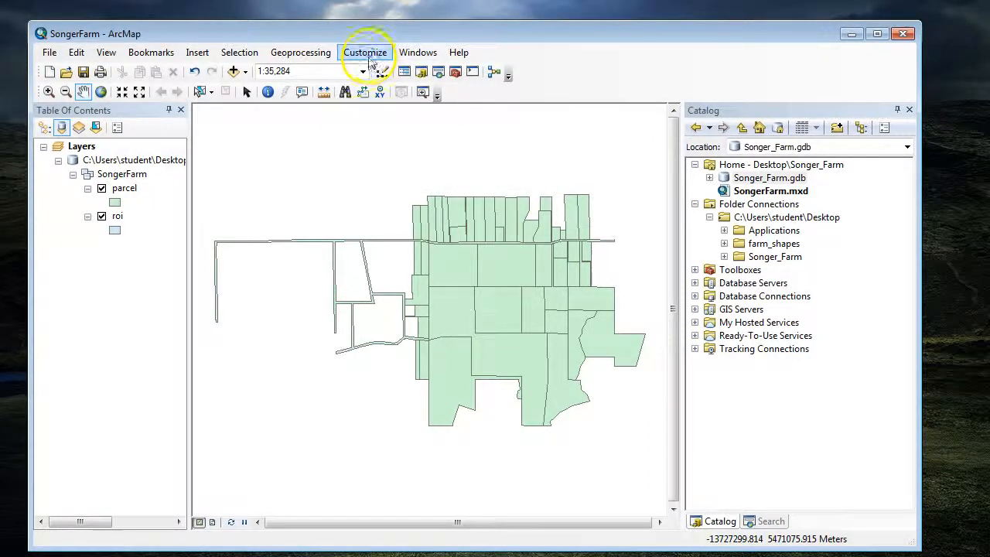
click(365, 51)
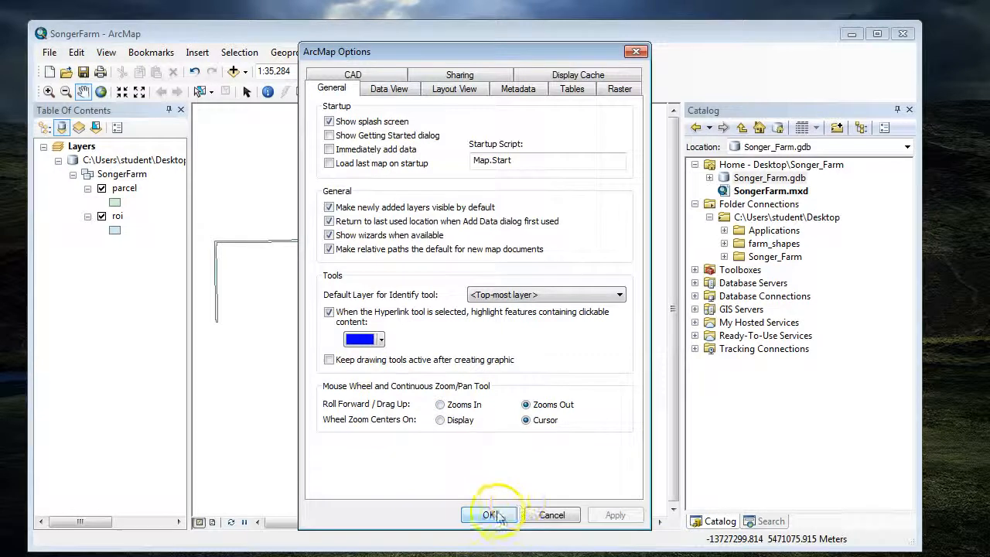
click(489, 515)
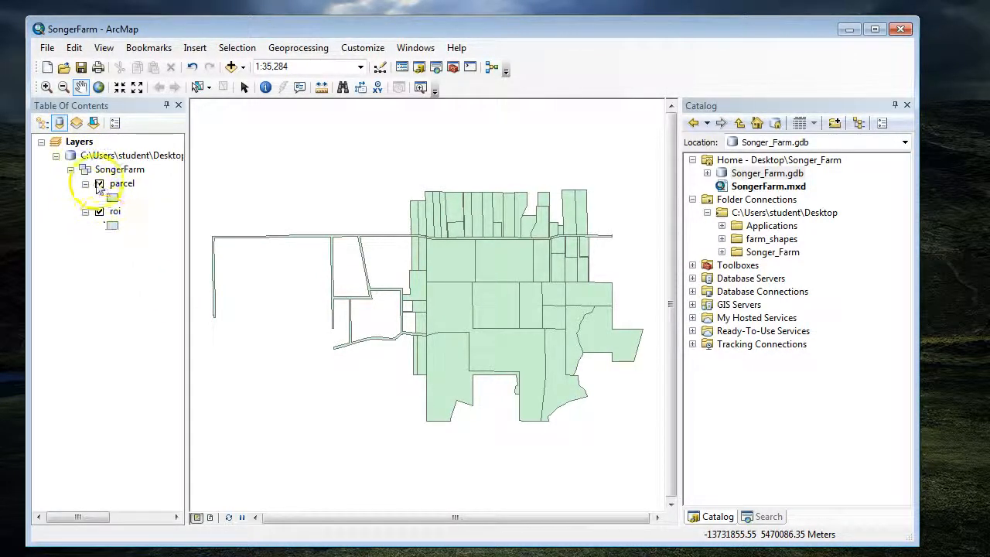
Toggle the parcel layer off and on, then zoom to the roi layer's extent
click(99, 183)
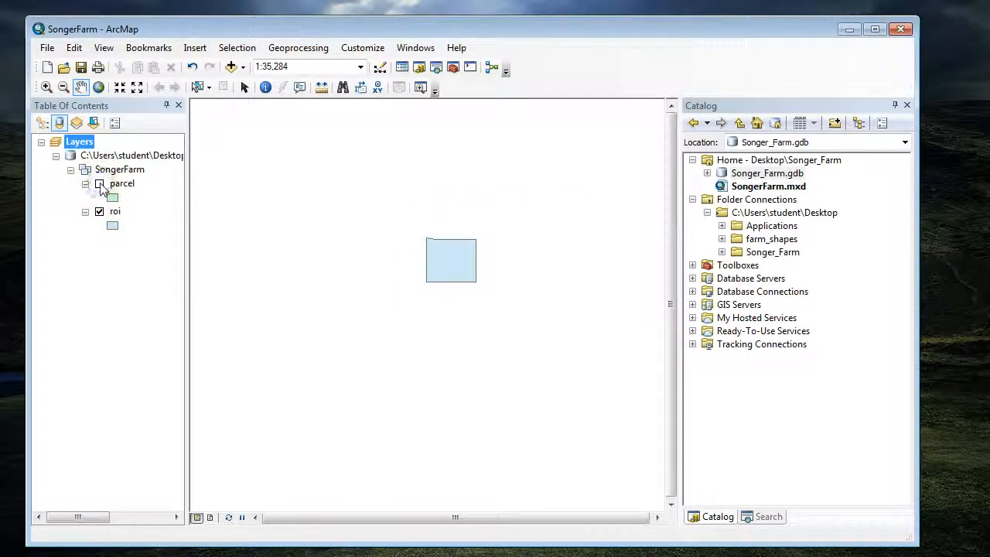
click(99, 184)
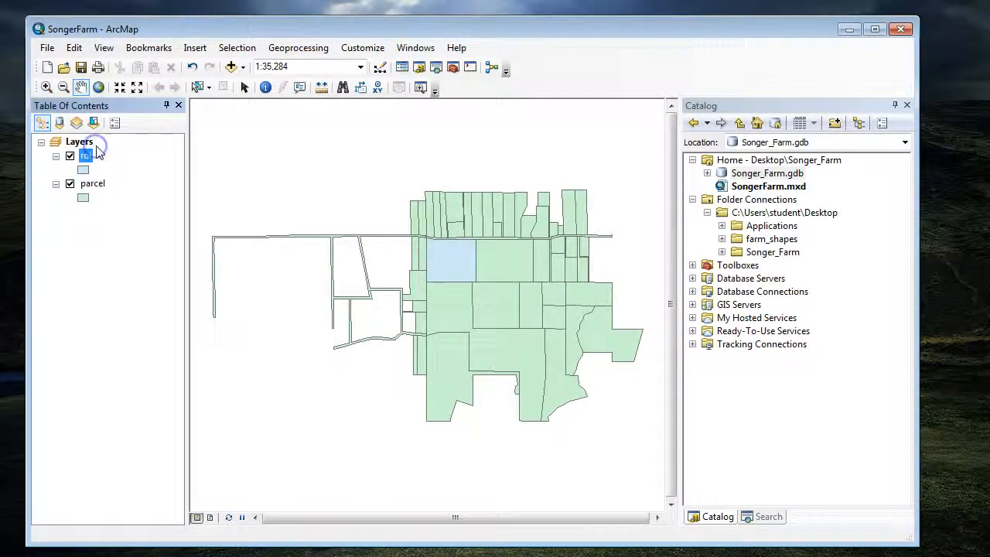
right_click(86, 156)
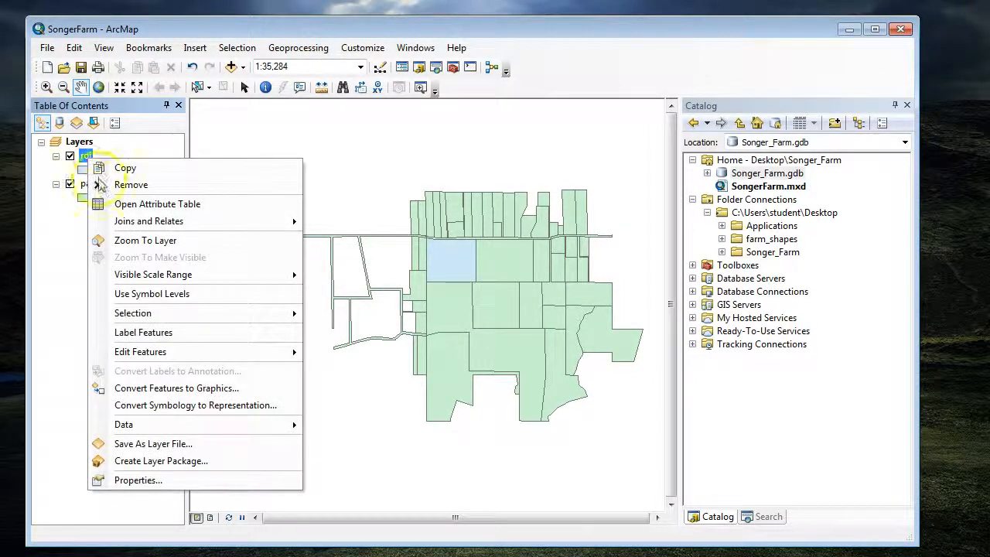
click(145, 240)
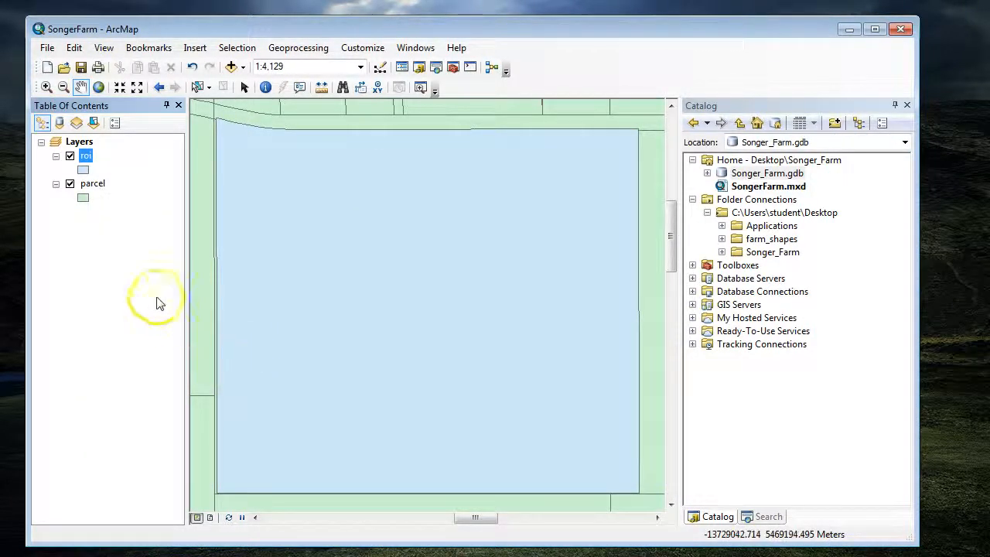
mouse_move(97, 363)
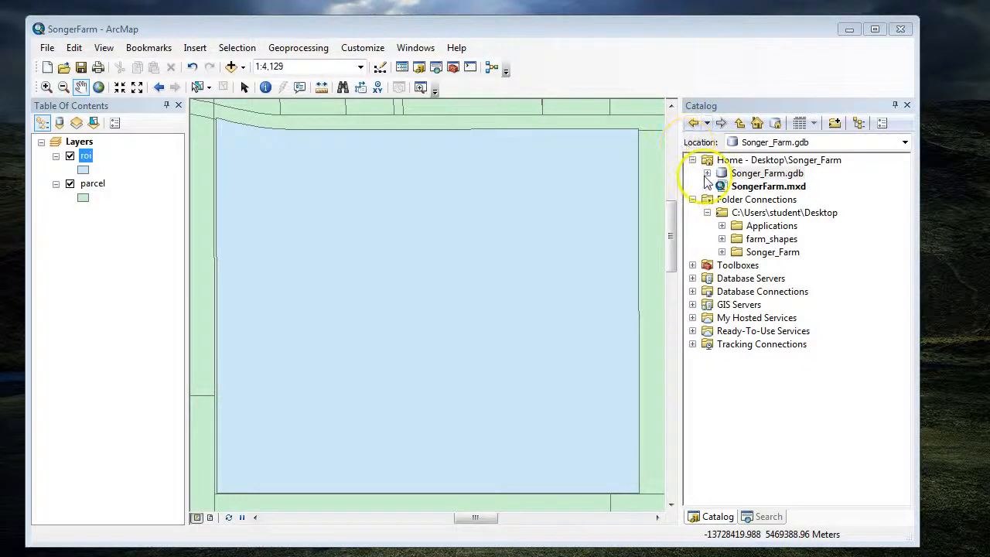
Start a new Polygon Features class named LandCov in the SongerFarm dataset and advance to storage
right_click(768, 186)
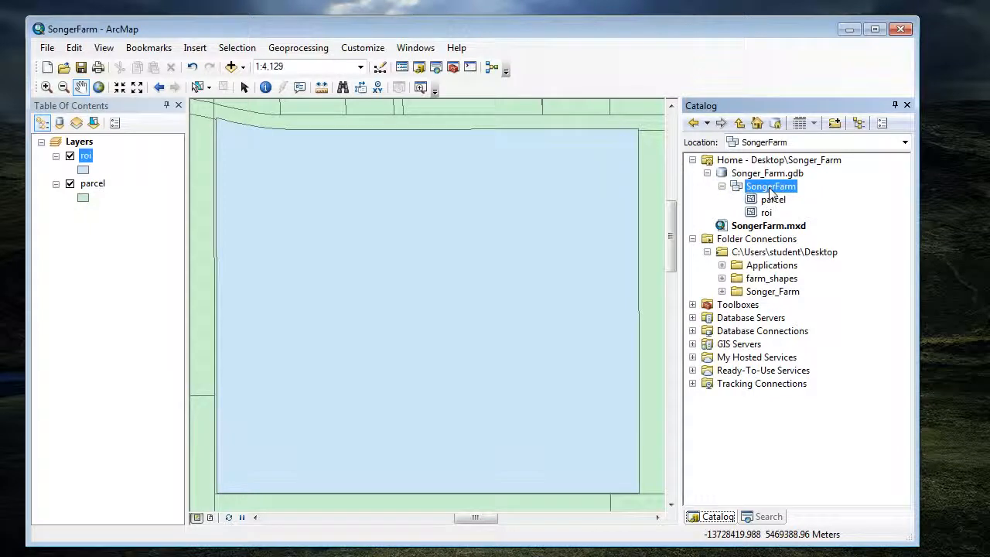
right_click(770, 186)
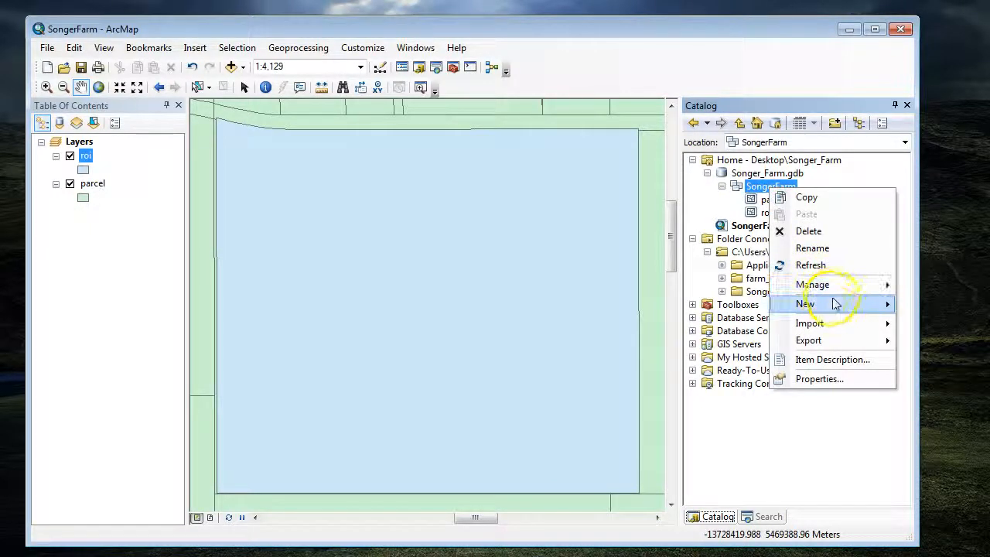
mouse_move(805, 303)
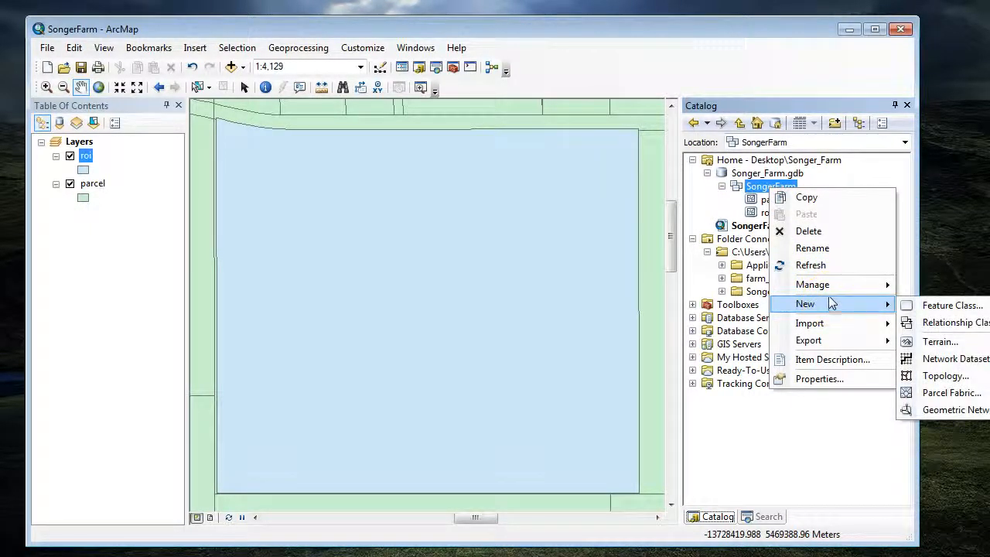
click(949, 305)
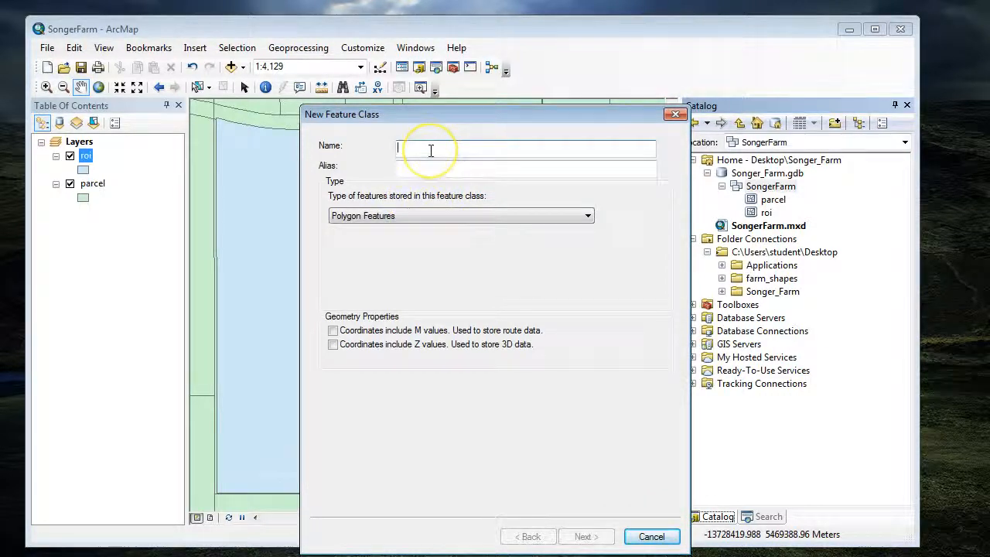
text(Land)
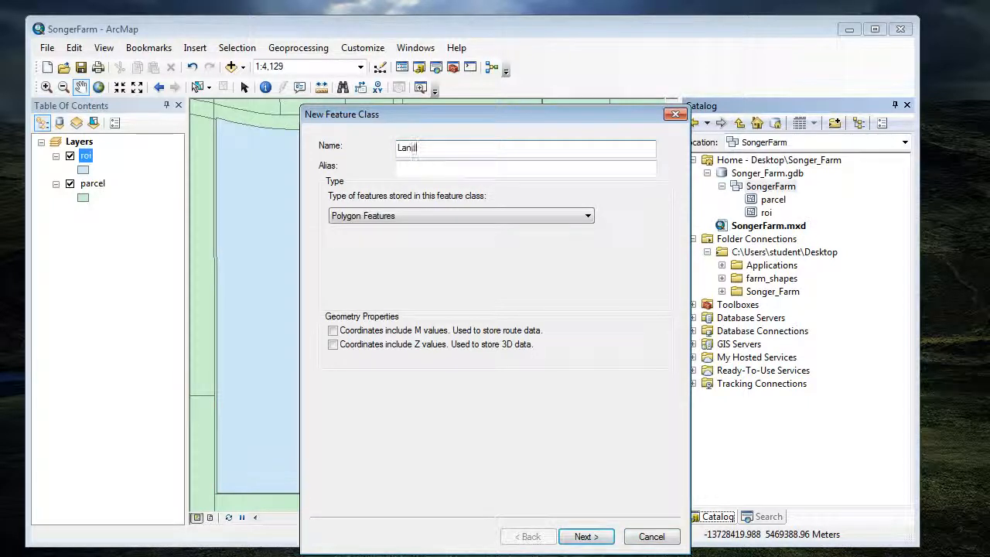
text(LandCov)
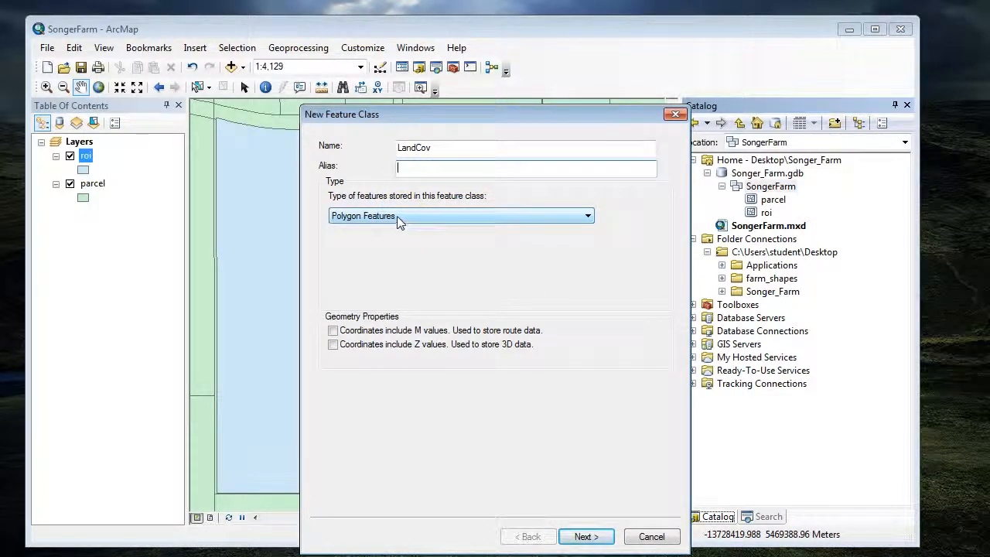
click(586, 537)
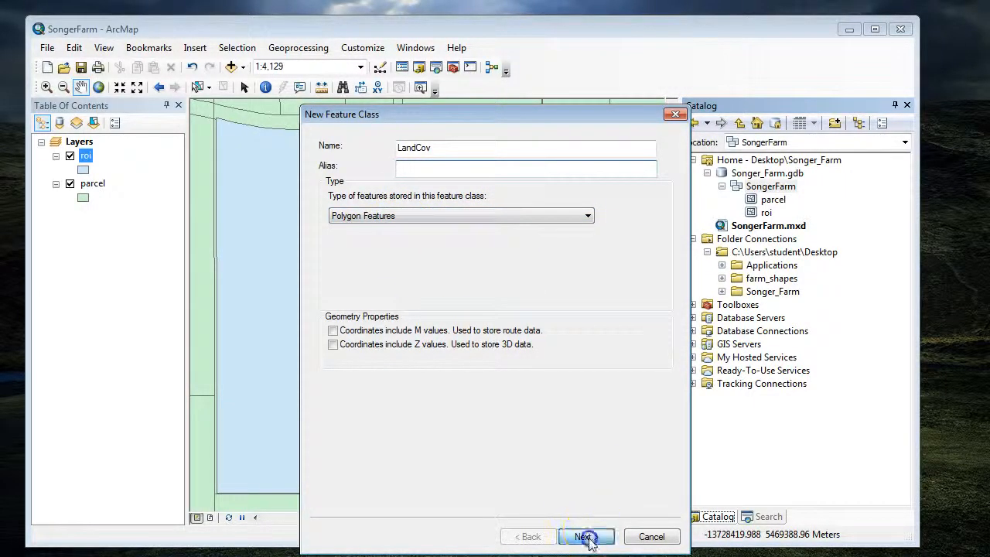
click(585, 536)
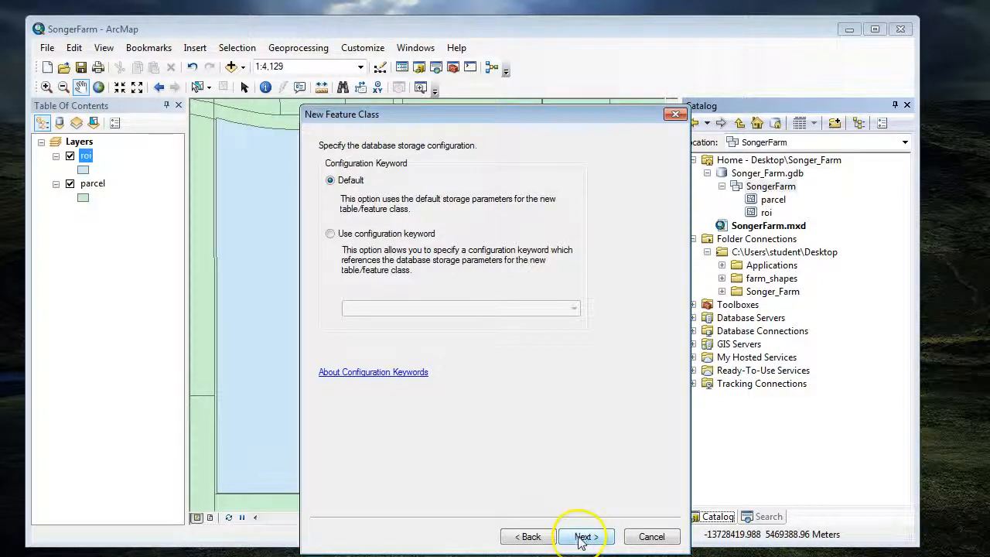
Keep default storage, define Cover as Text, Area as Float, Owner as Text, and finish
click(585, 536)
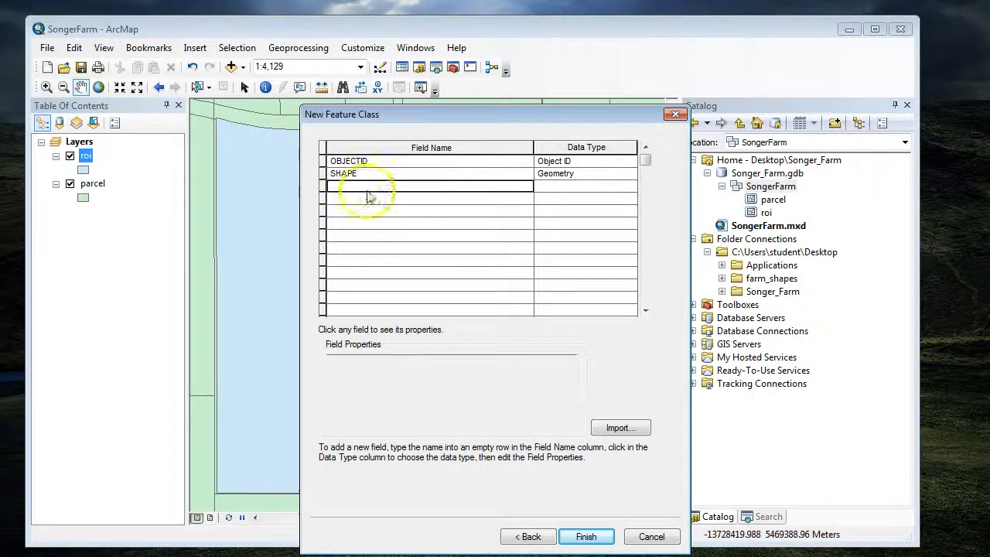
text(Civ)
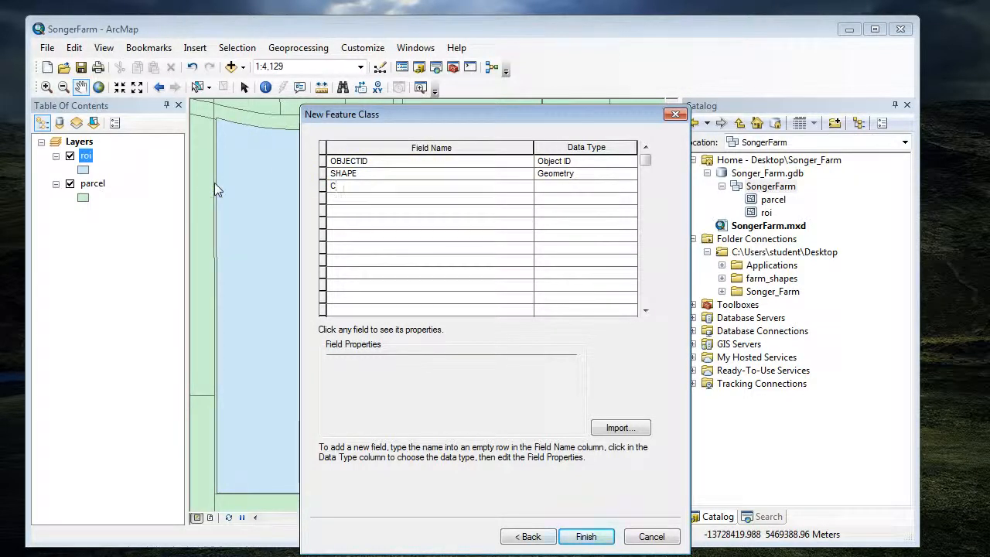
text(Cover)
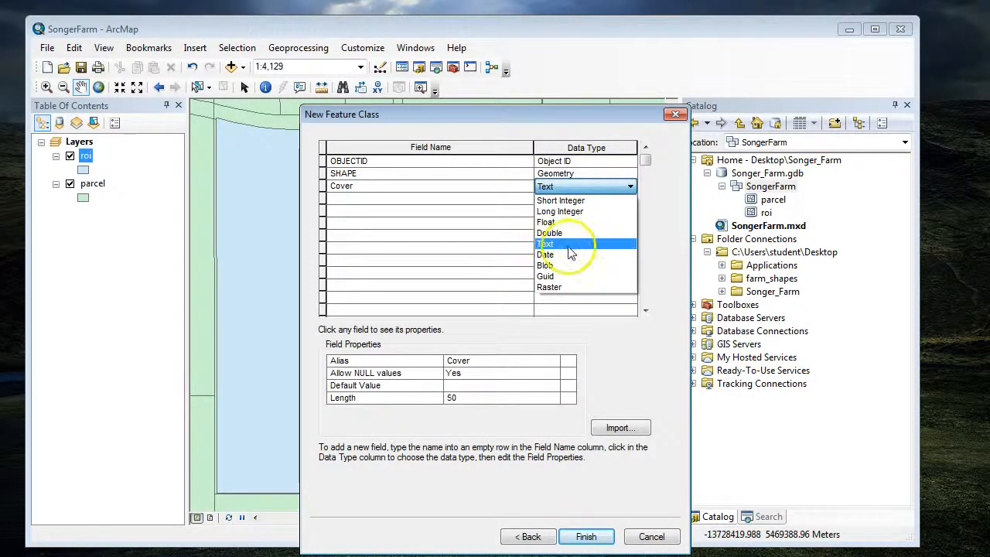
click(545, 244)
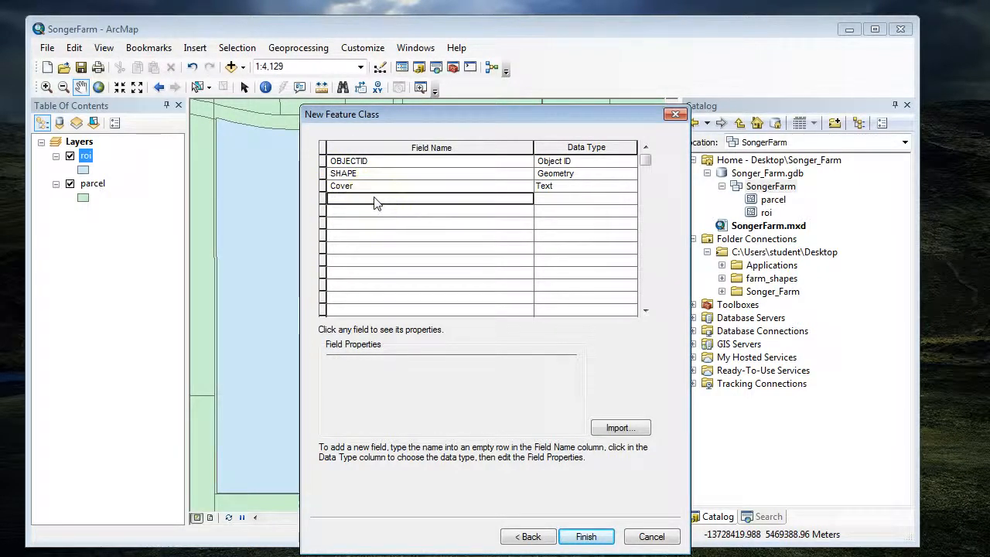
text(Area)
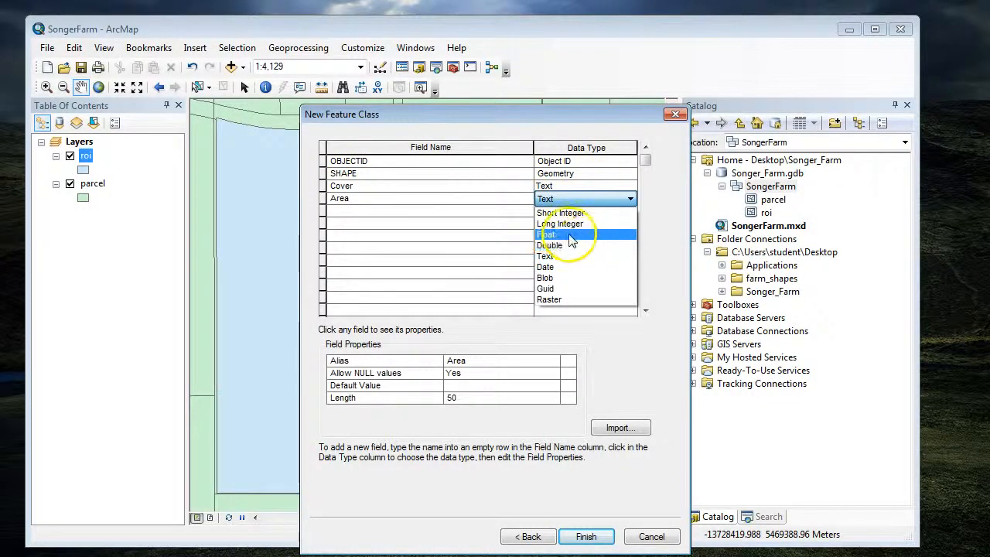
click(548, 235)
text(O)
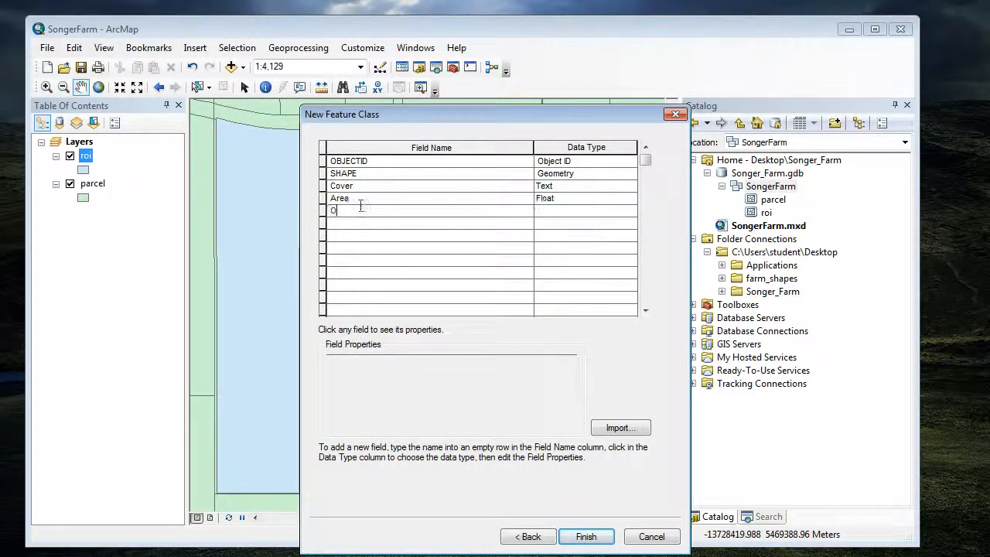
text(wner)
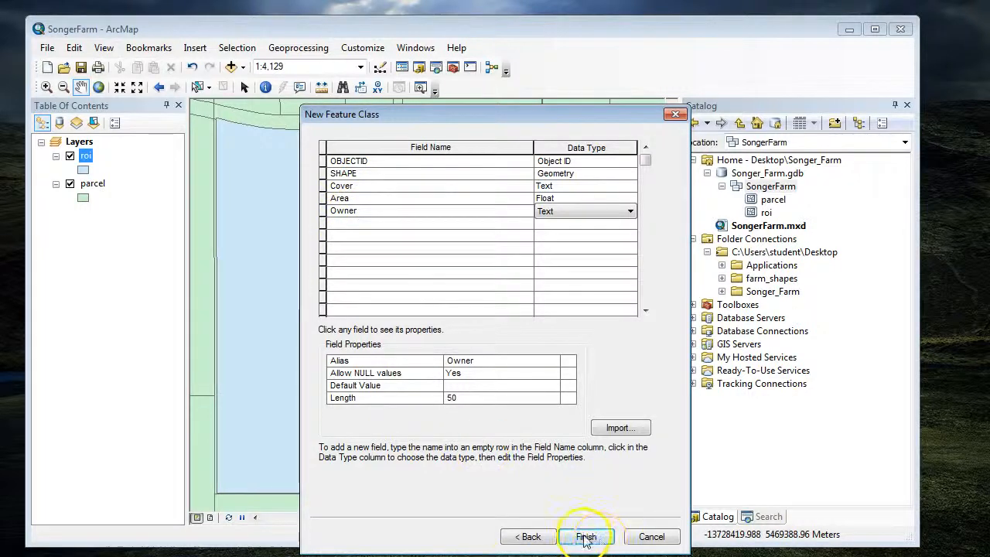
click(585, 536)
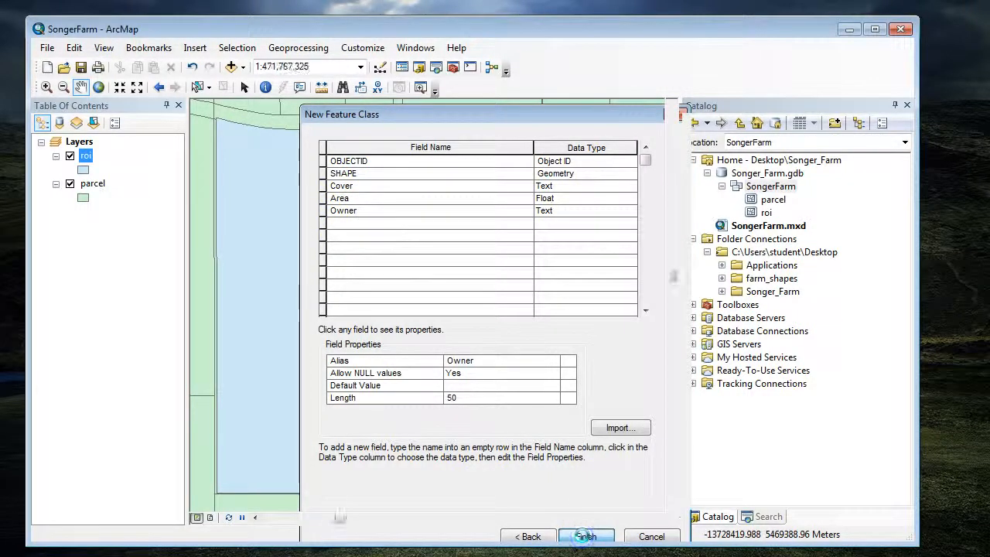
Complete LandCov, then inspect its empty attribute table's Cover field properties and close the table
click(586, 536)
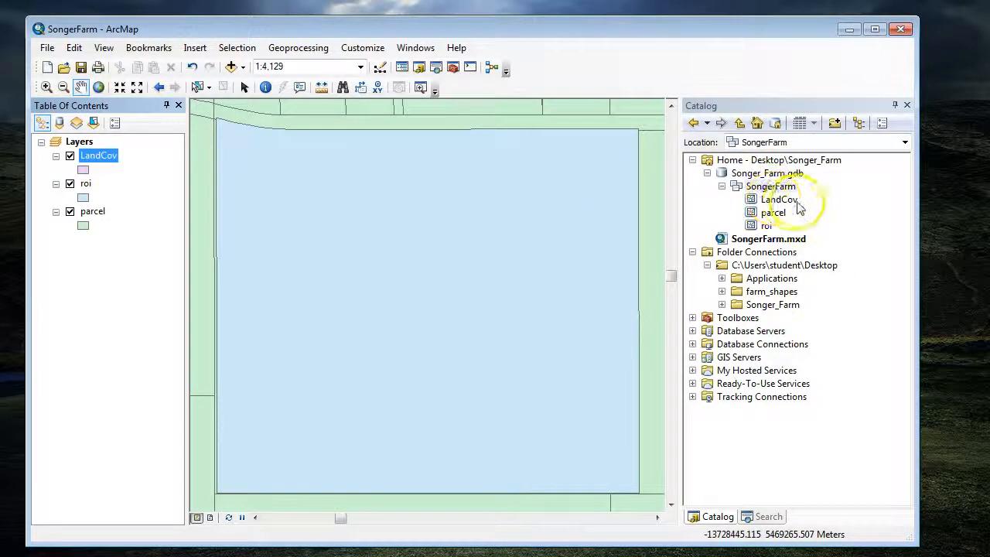
mouse_move(762, 199)
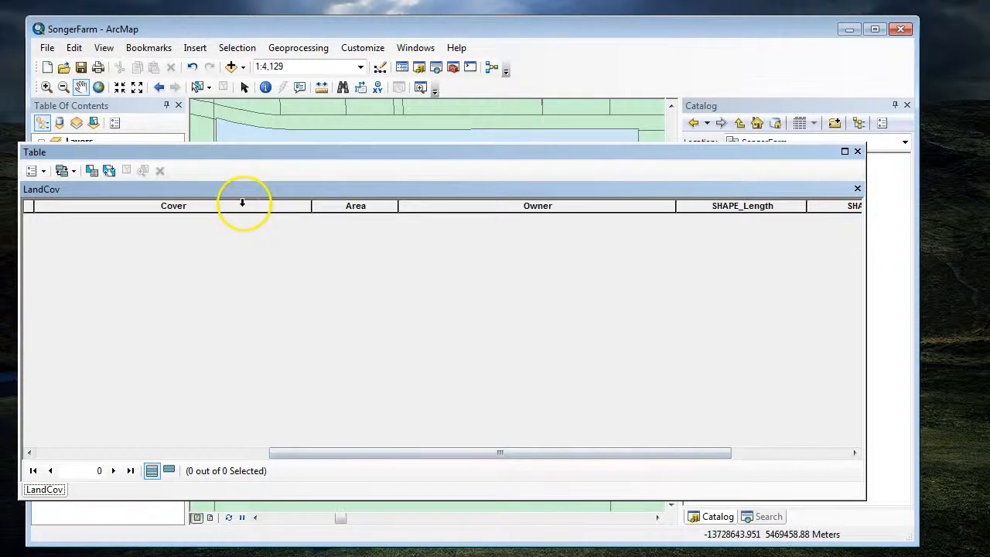
right_click(355, 205)
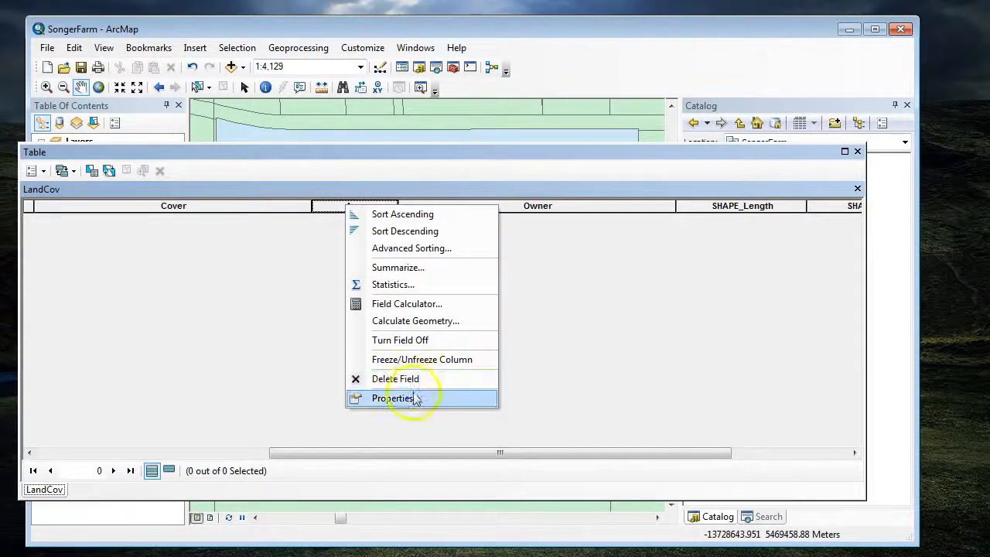
click(391, 397)
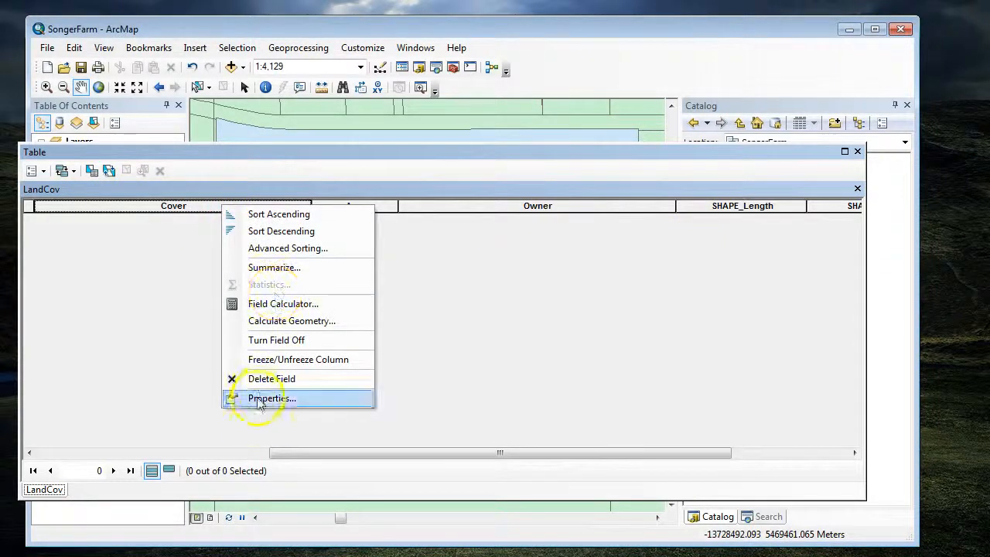
click(271, 397)
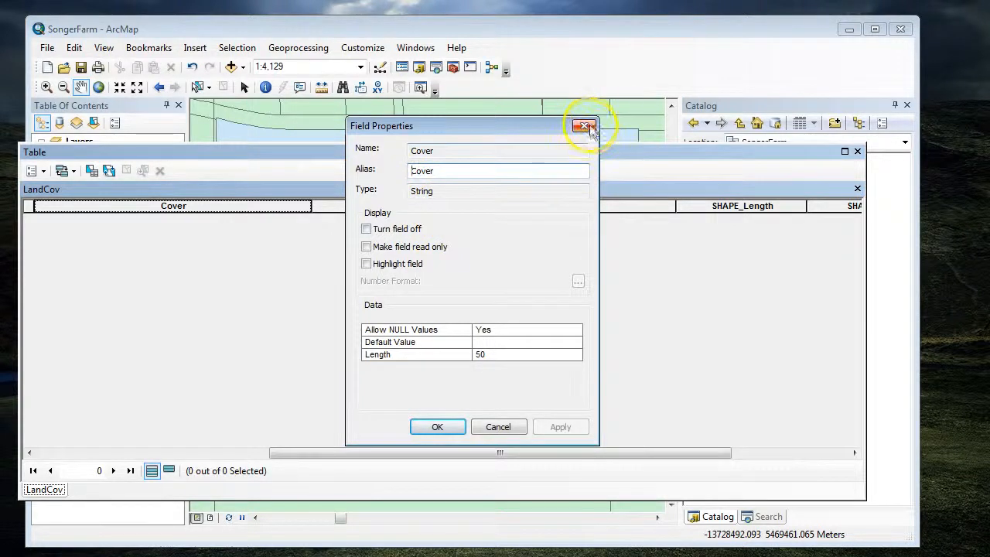
click(583, 126)
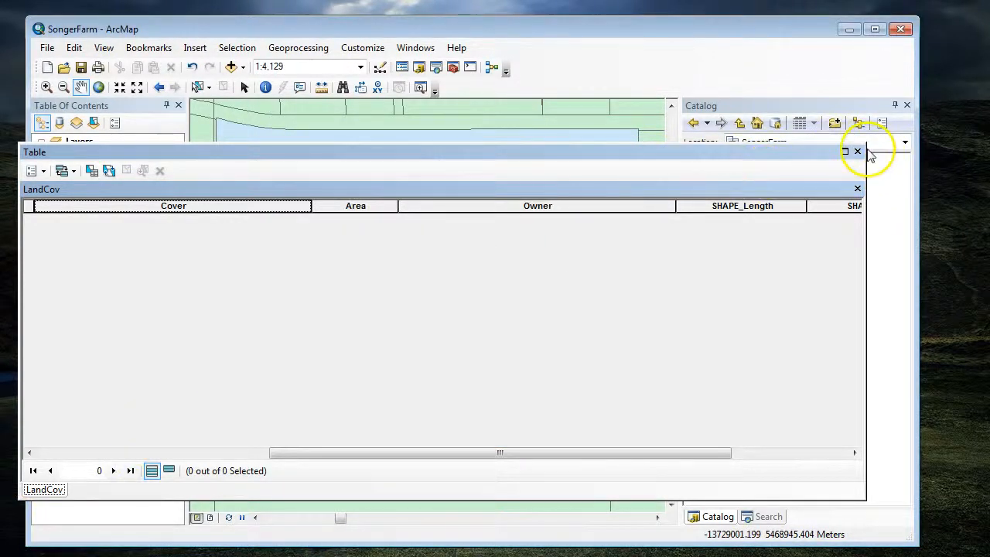
click(857, 150)
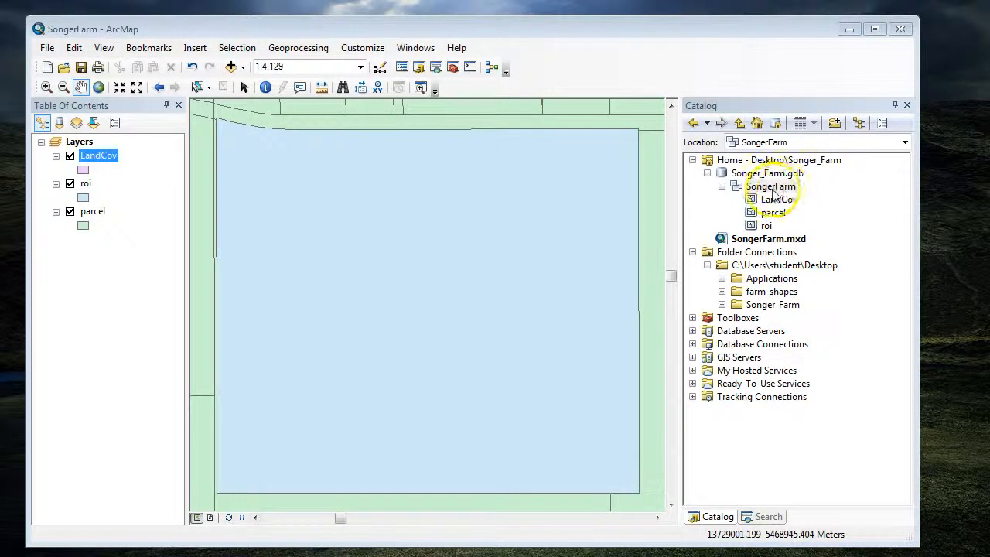
Start a new Line Features class named Roads in the SongerFarm dataset and advance to storage
right_click(770, 186)
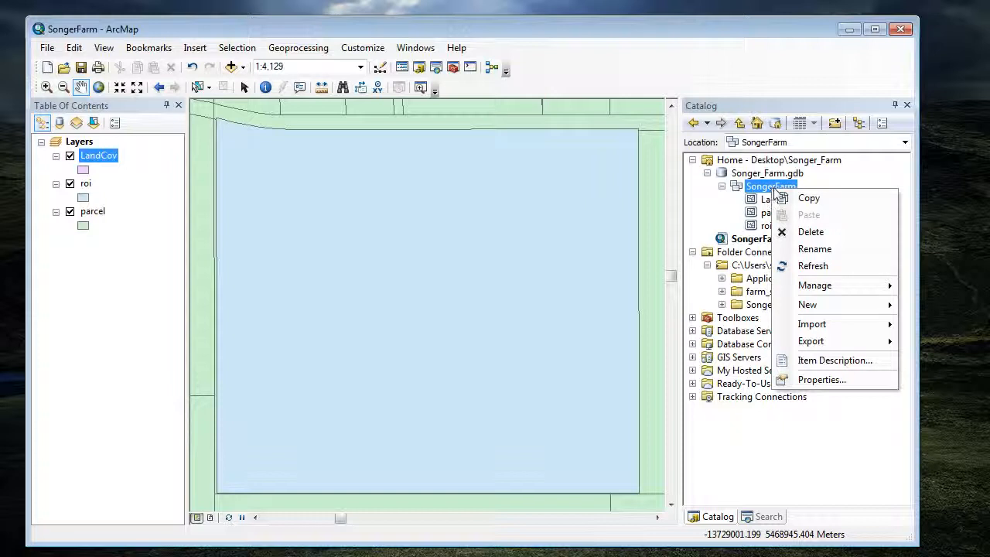
mouse_move(807, 304)
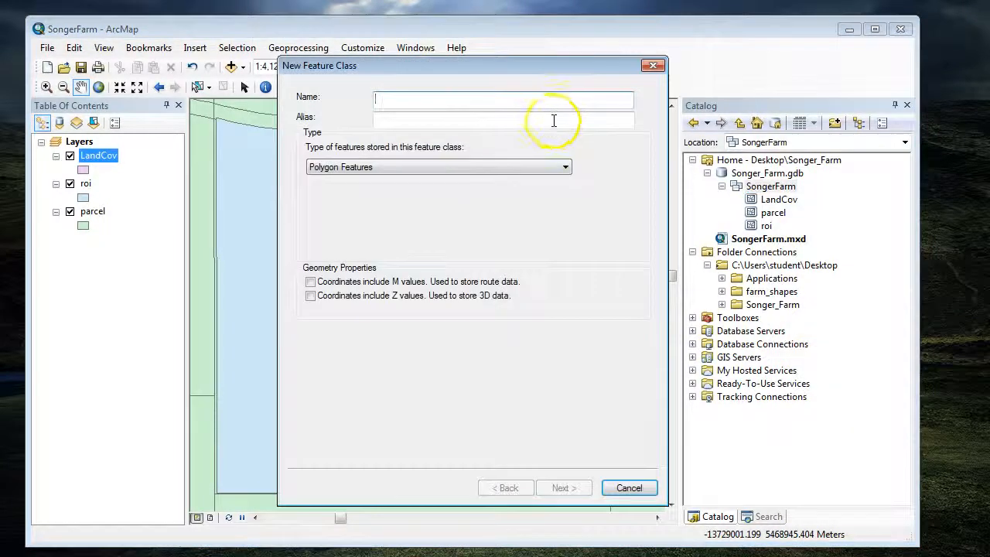
click(565, 167)
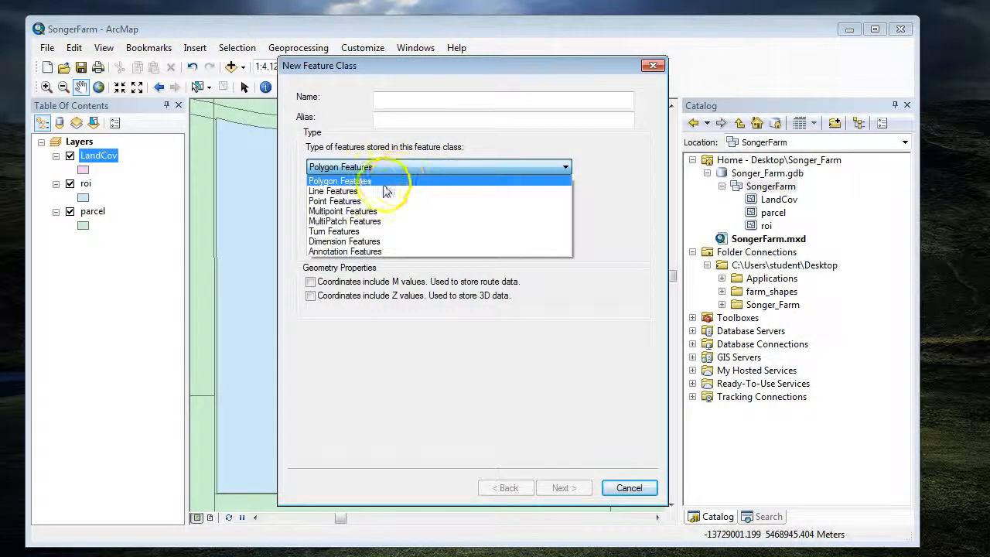
click(333, 191)
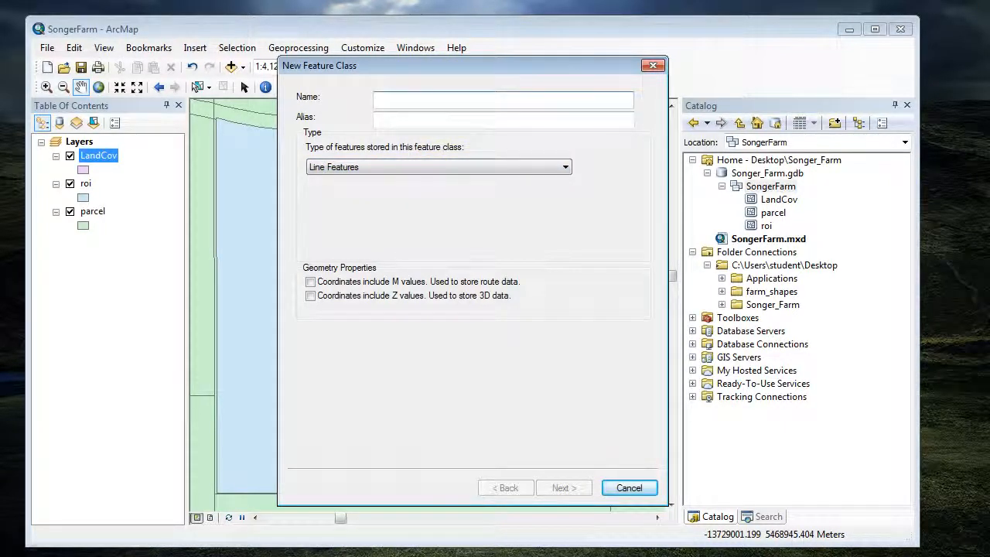
text(Roads)
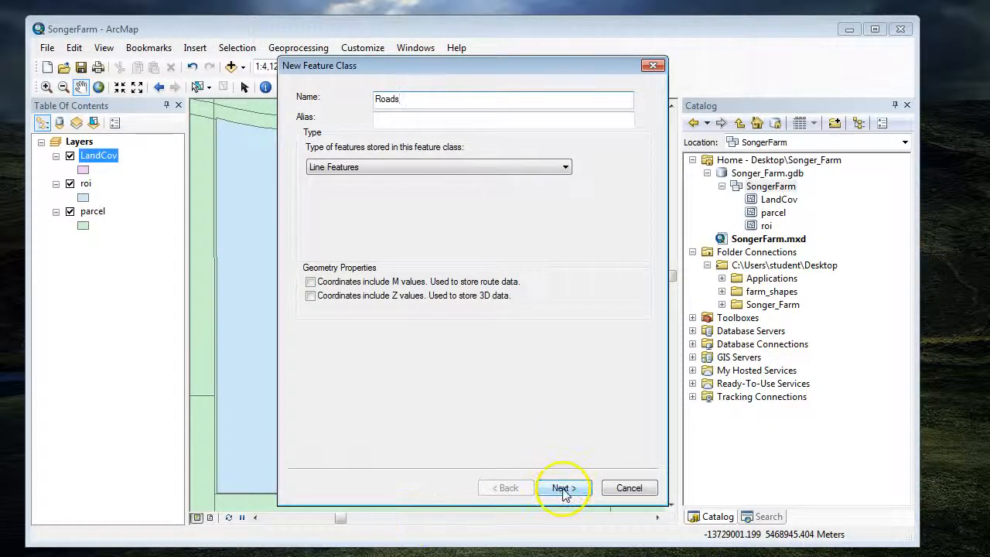
click(563, 488)
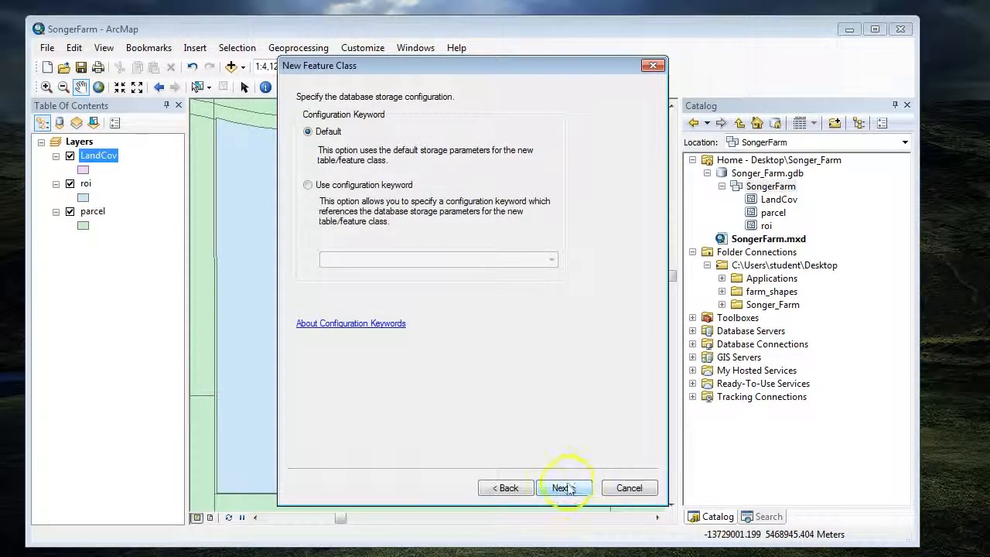
Keep default storage, add Name (Text) and Owner (Short Integer) fields, and finish Roads
click(564, 488)
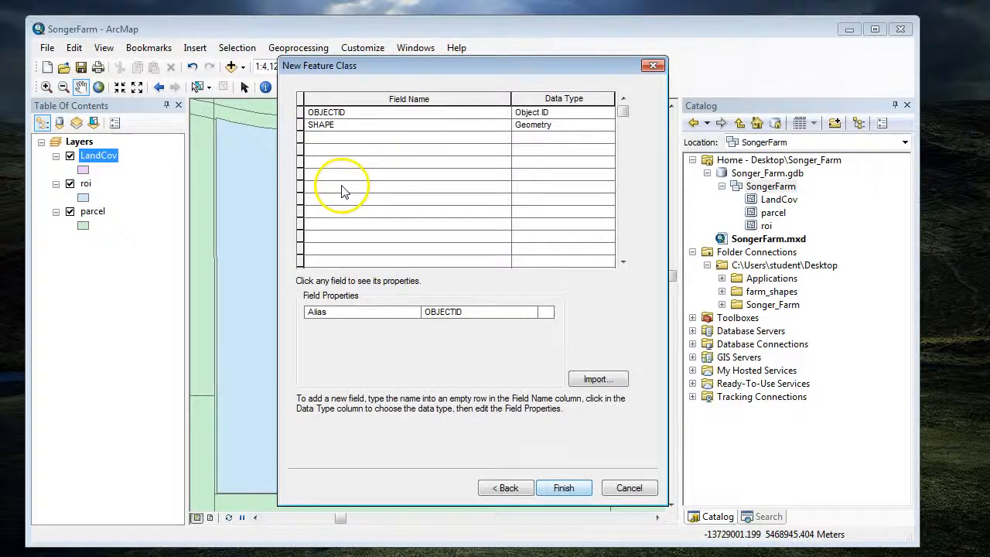
click(344, 137)
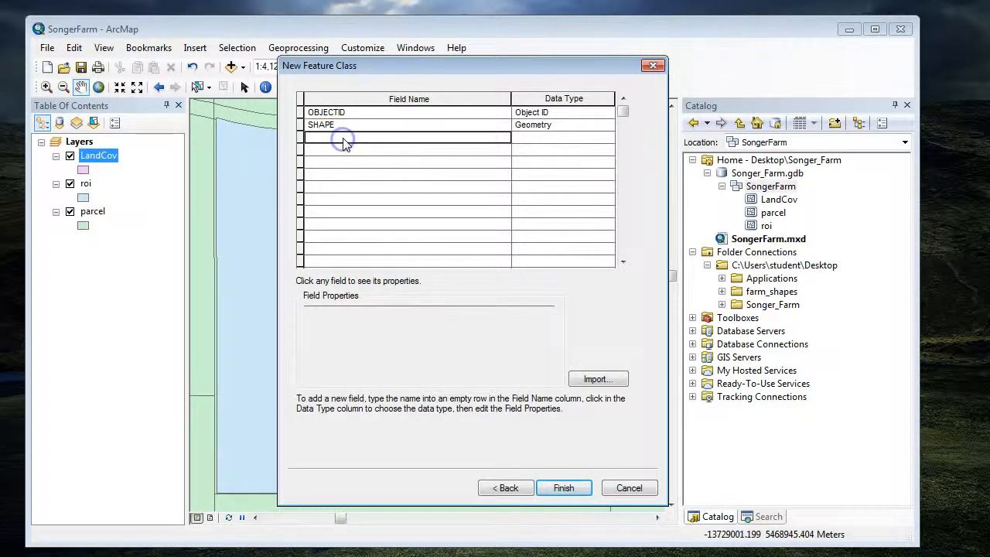
text(Namwe)
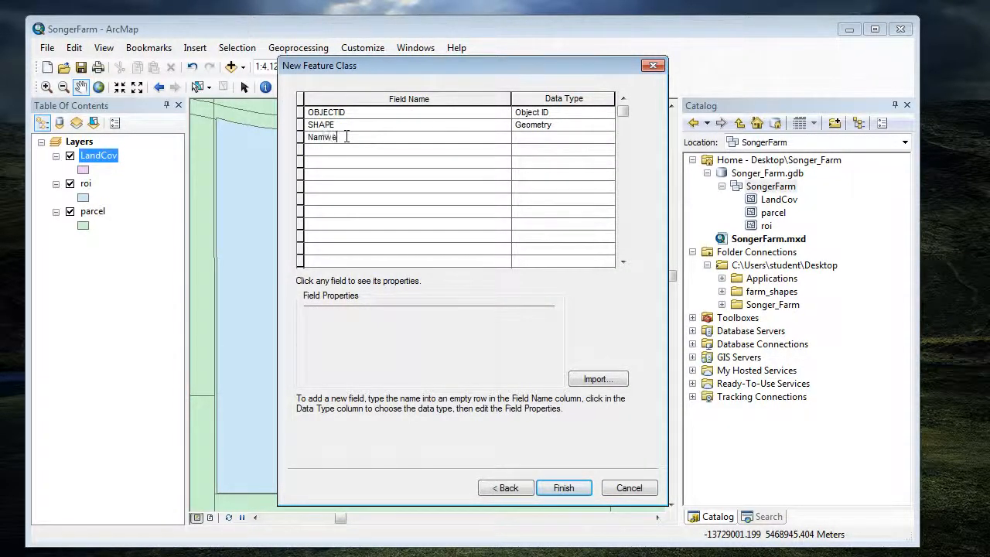
click(561, 137)
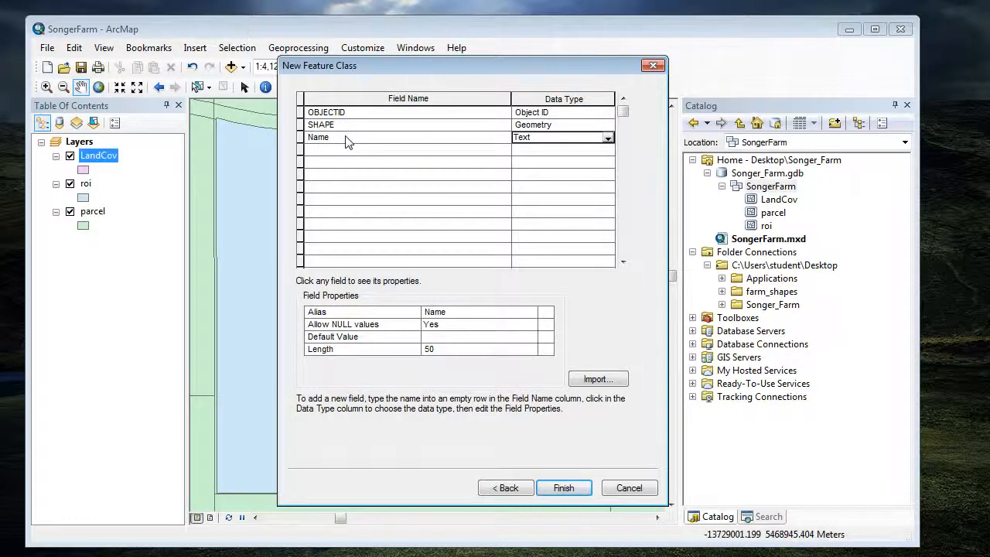
click(406, 150)
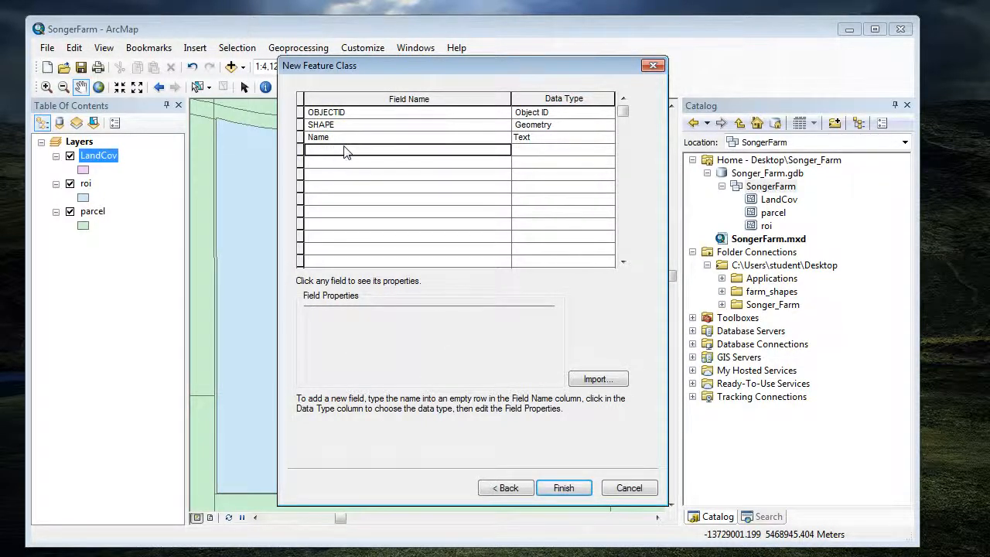
text(Owe)
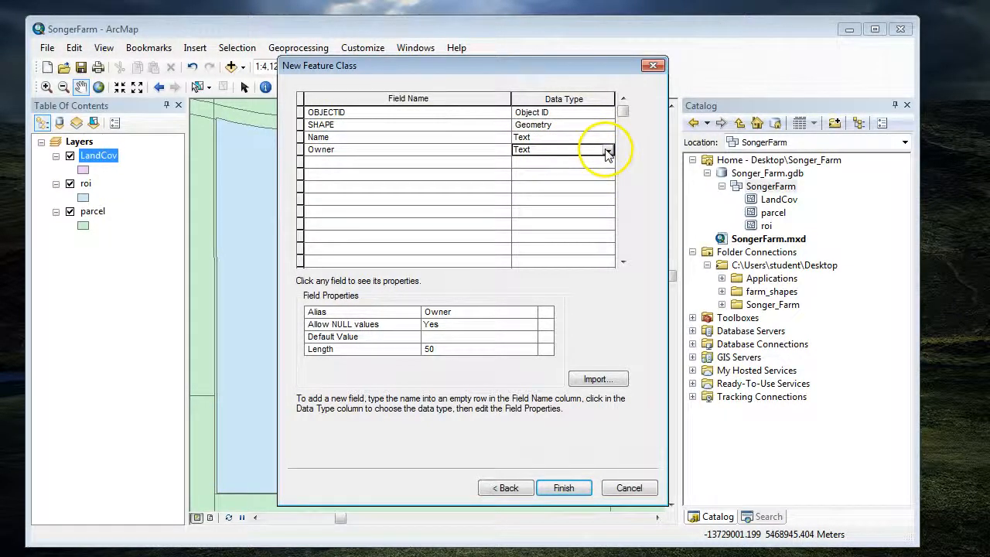
click(608, 150)
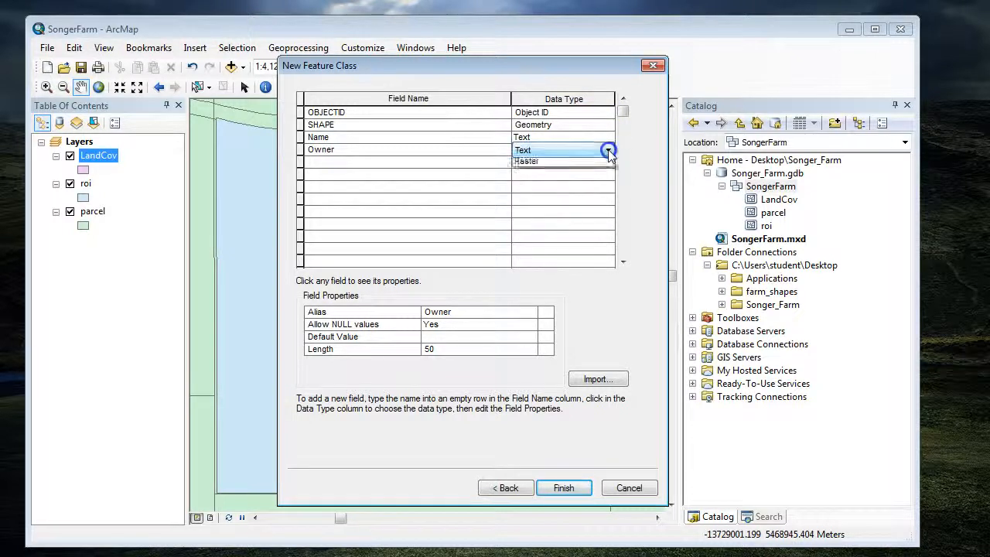
click(607, 149)
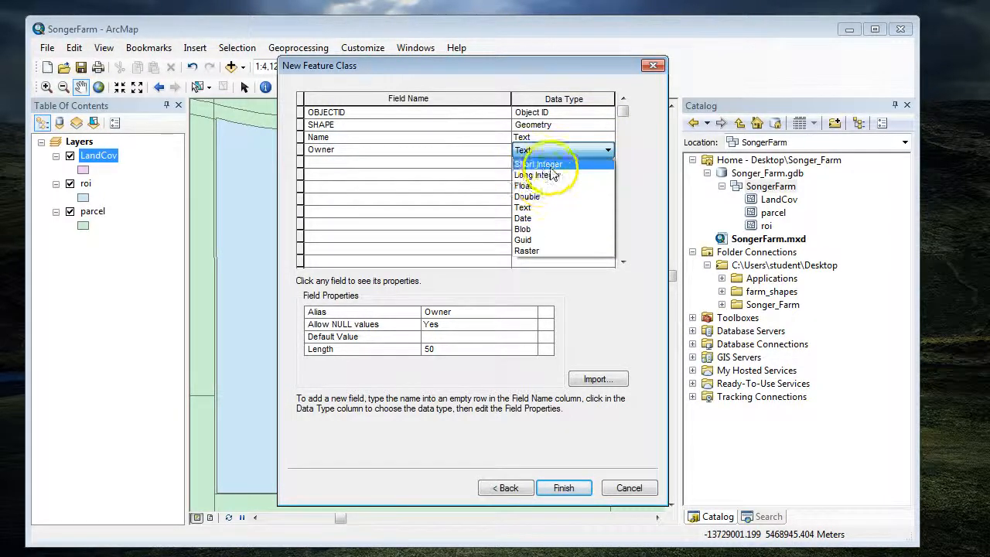
click(539, 163)
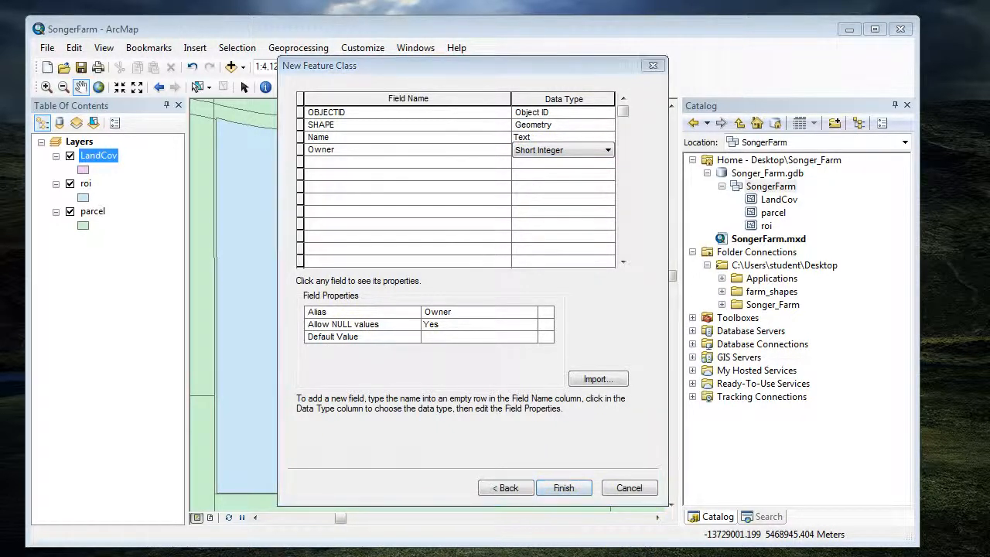
click(564, 487)
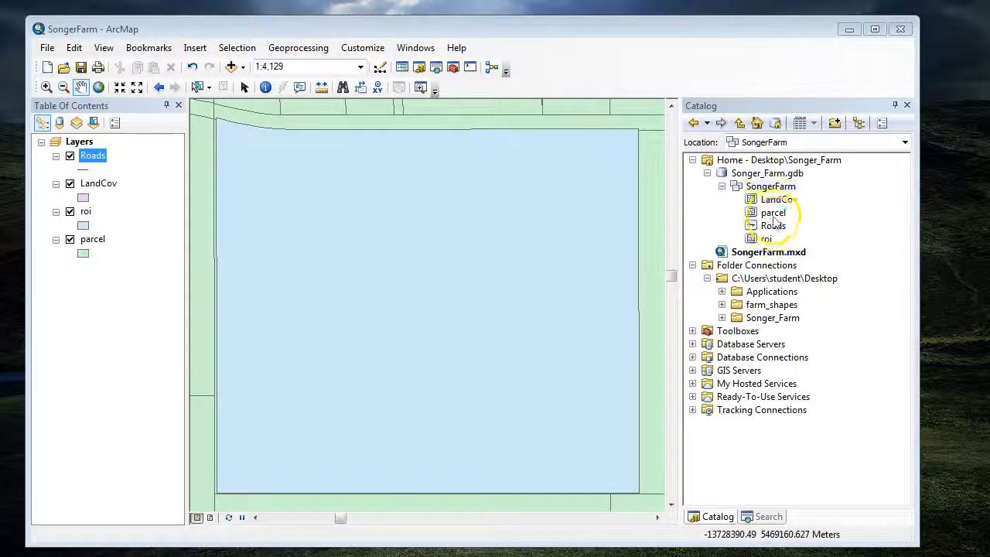
click(766, 238)
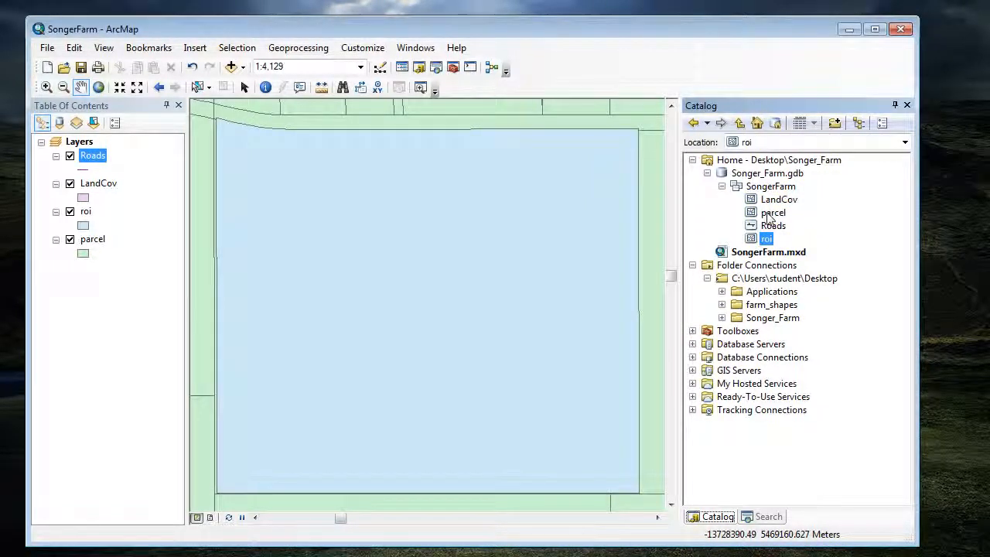
click(778, 199)
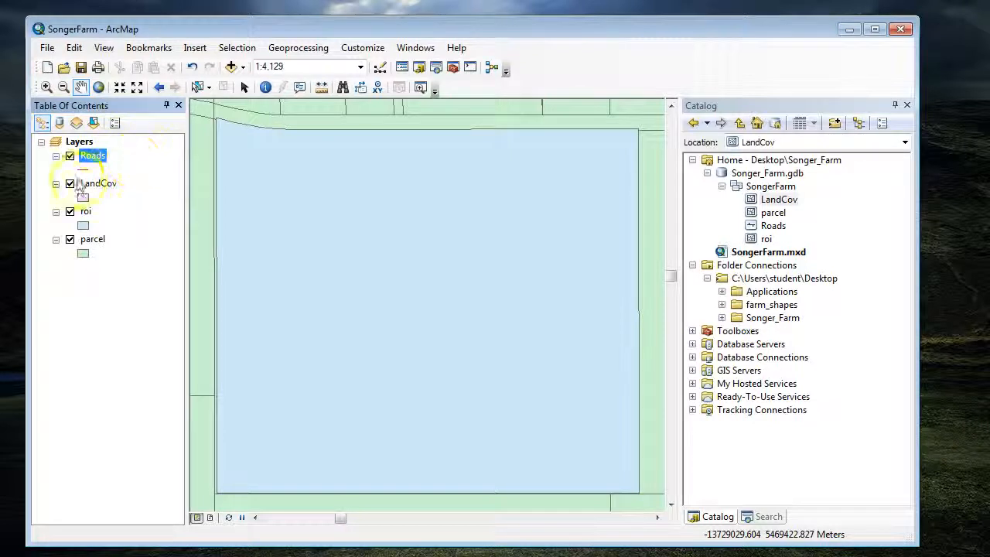
right_click(92, 155)
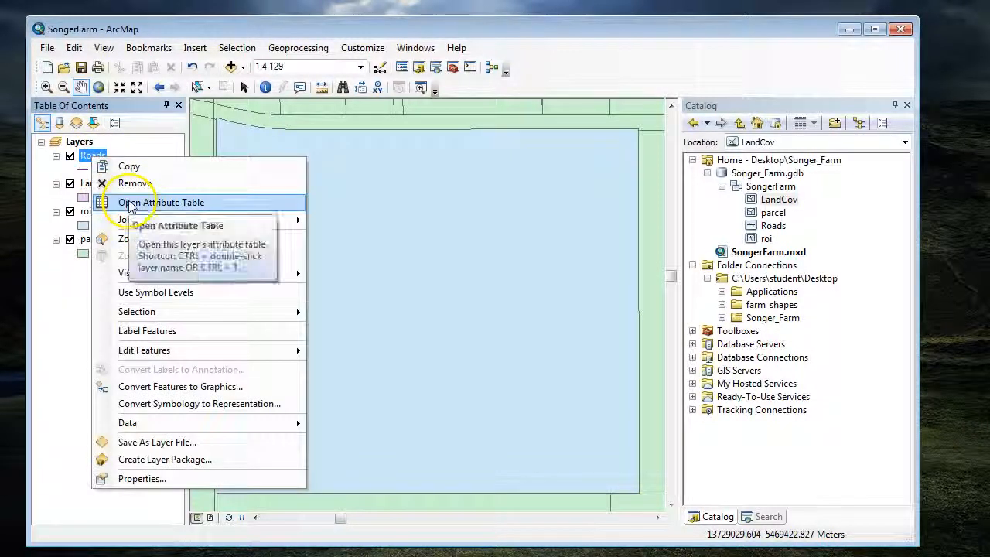
click(161, 202)
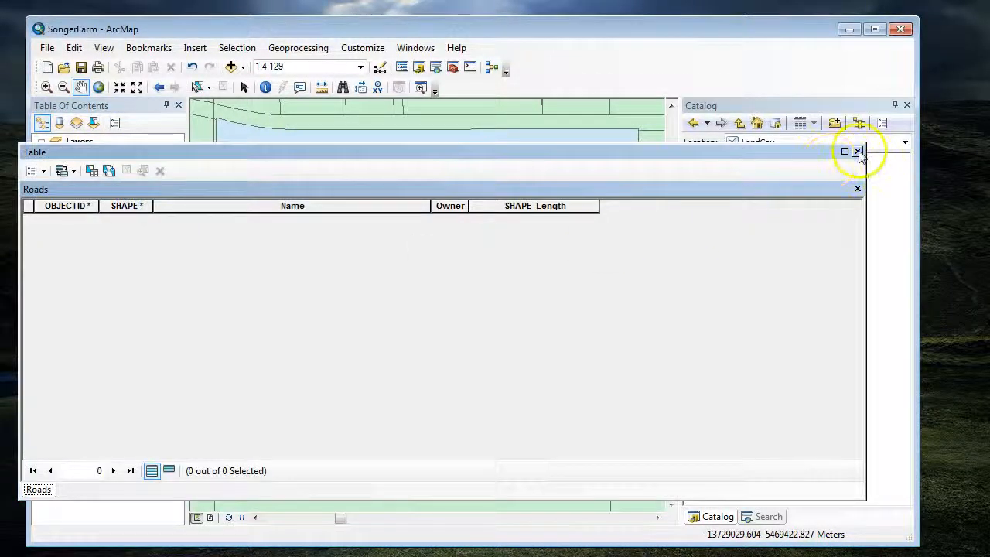
click(857, 151)
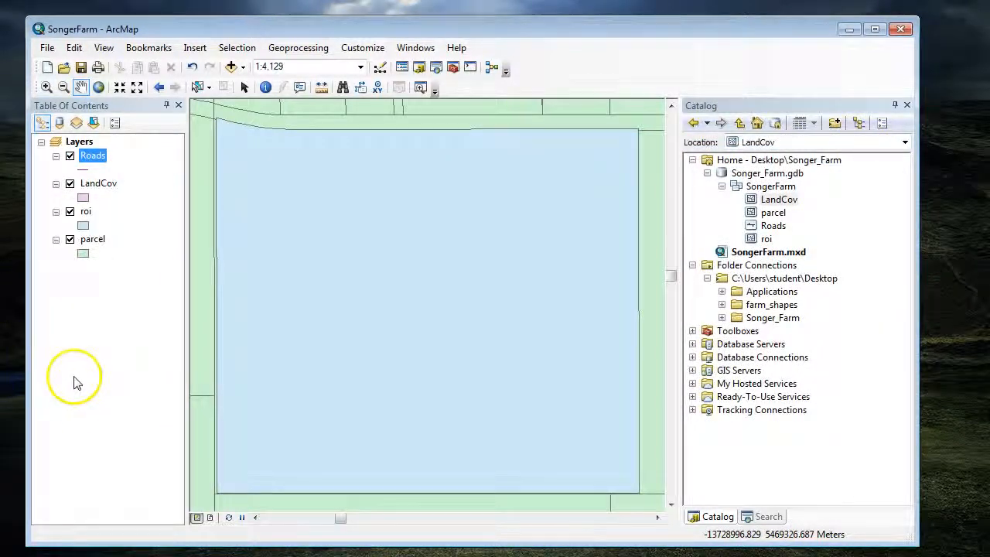